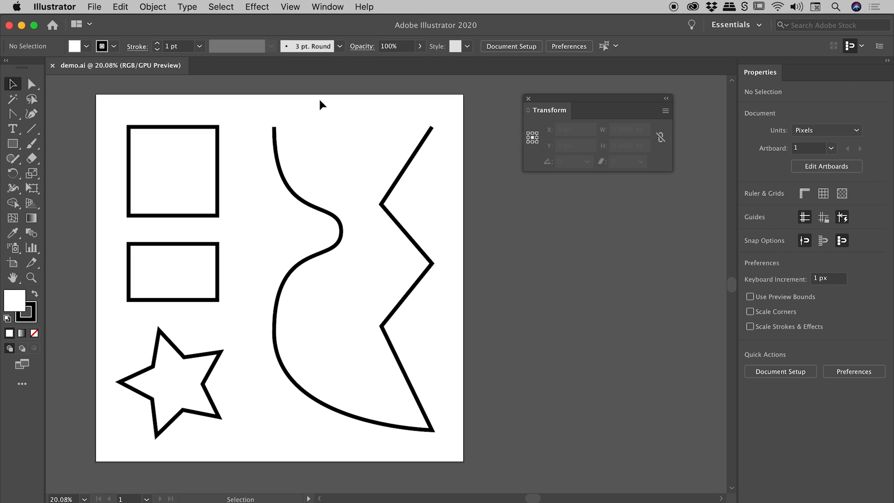
{"action": "mouse_move", "coordinate": [795, 122]}
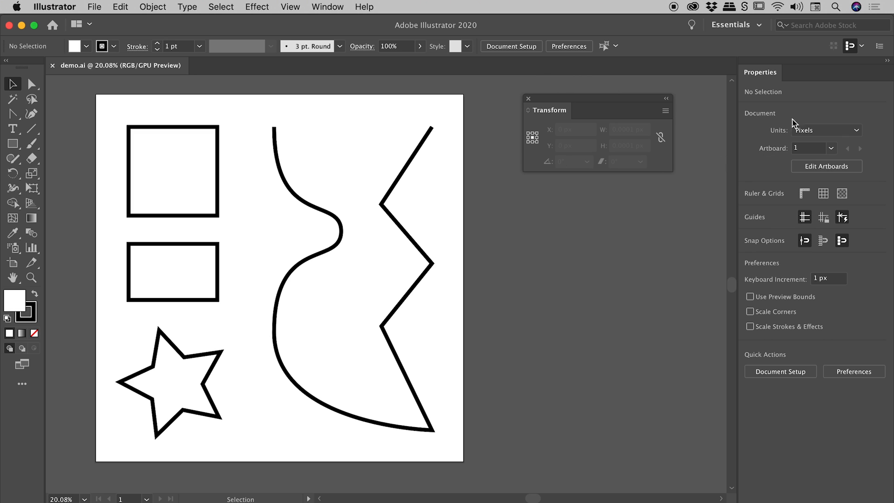
Step: Check the panel list, then select the square on the canvas with the Selection Tool
{"action": "left_click", "coordinate": [327, 6]}
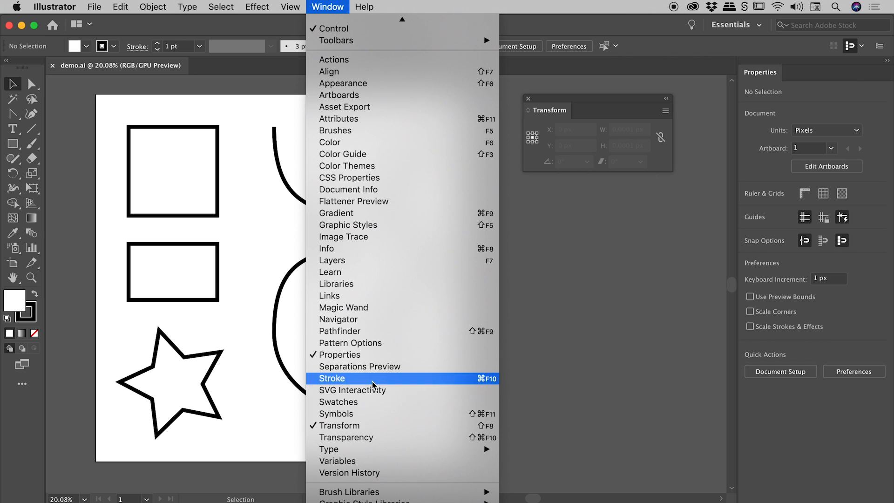
{"action": "left_click", "coordinate": [331, 378]}
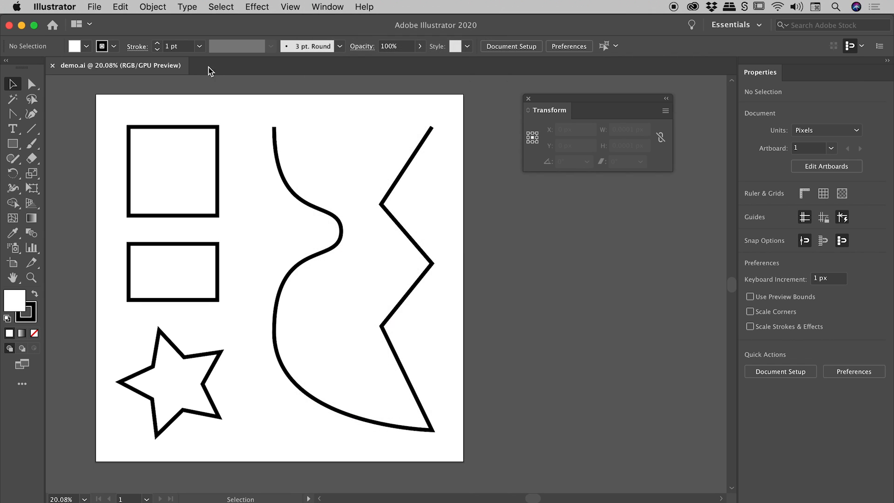
{"action": "mouse_move", "coordinate": [518, 55]}
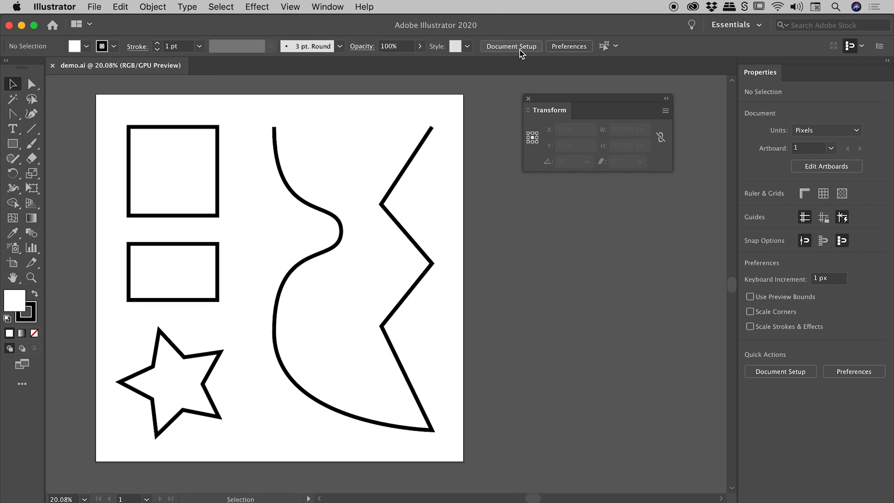
{"action": "left_click", "coordinate": [327, 7]}
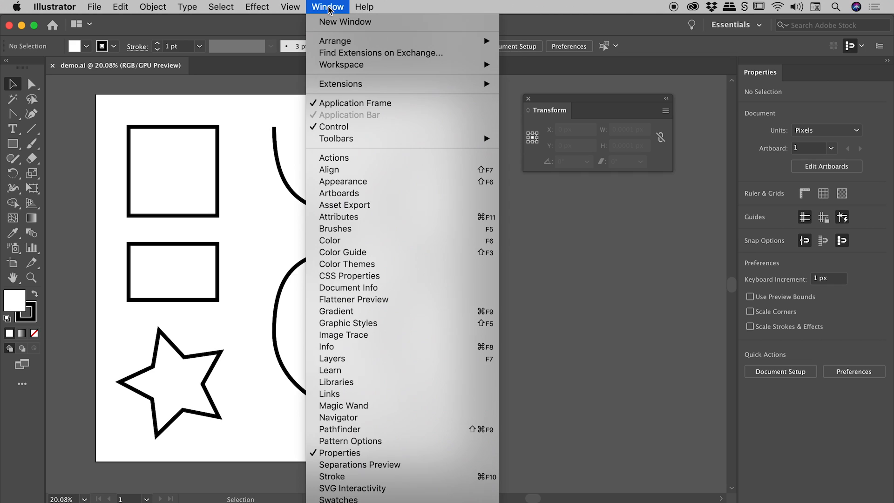
{"action": "mouse_move", "coordinate": [383, 131]}
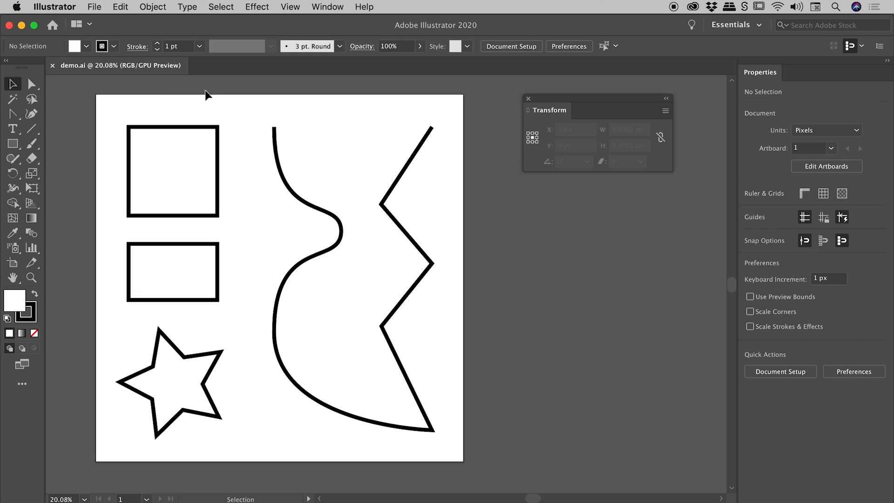
{"action": "mouse_move", "coordinate": [13, 84]}
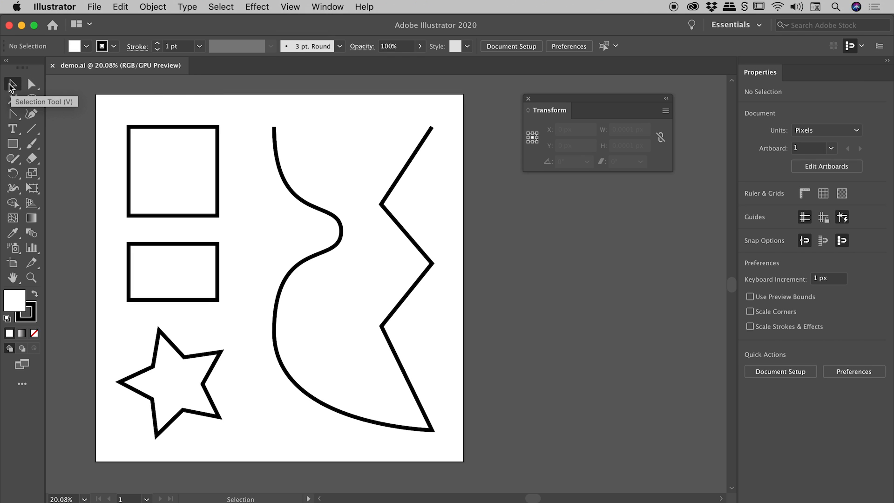
{"action": "mouse_move", "coordinate": [11, 85]}
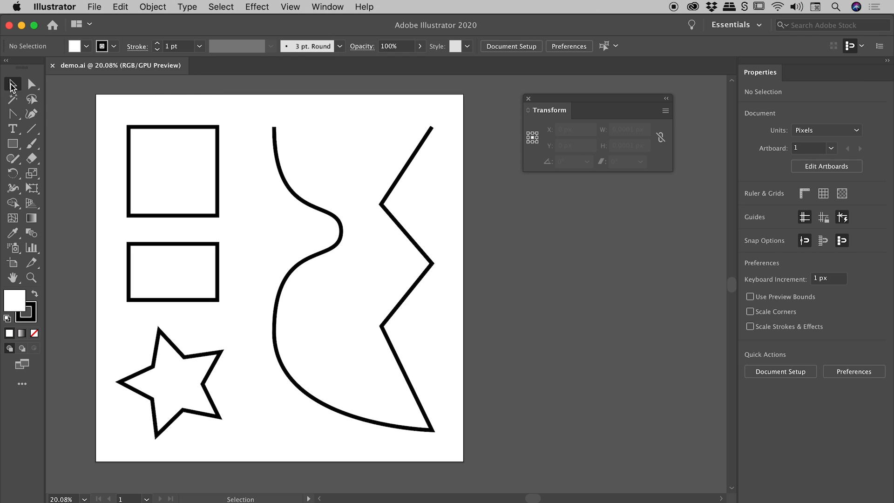
{"action": "left_click", "coordinate": [173, 171]}
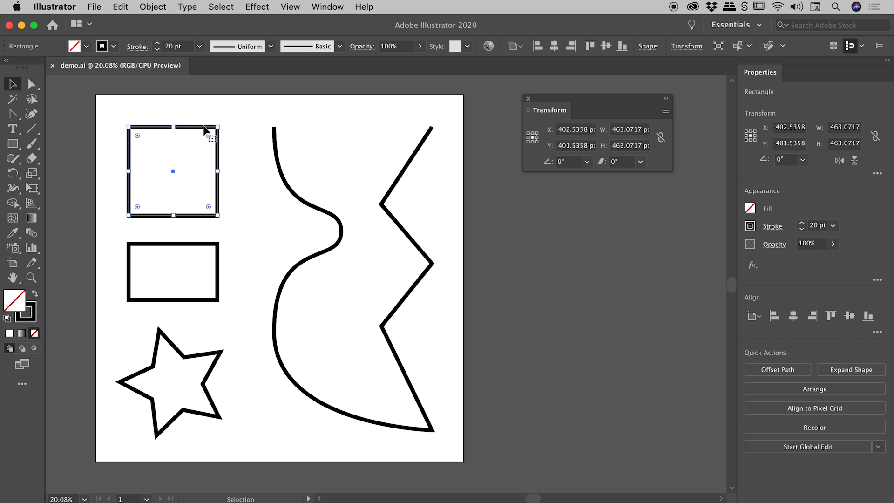
{"action": "mouse_move", "coordinate": [213, 183]}
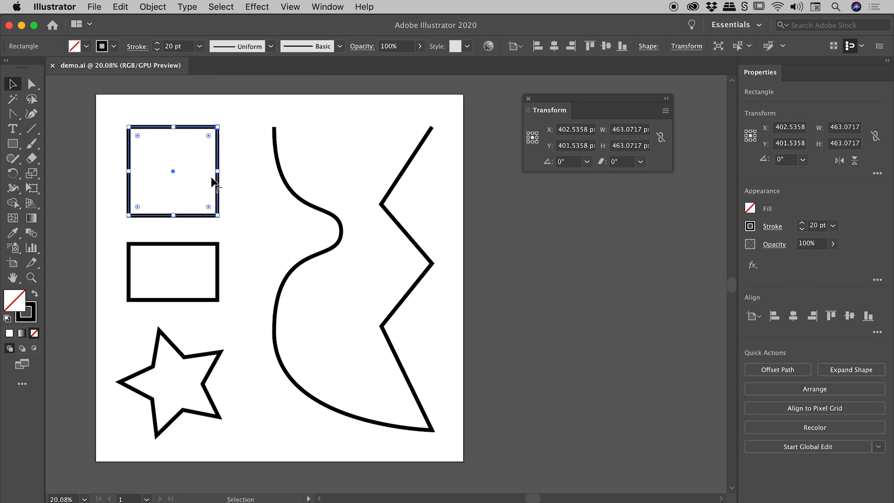
{"action": "mouse_move", "coordinate": [142, 144]}
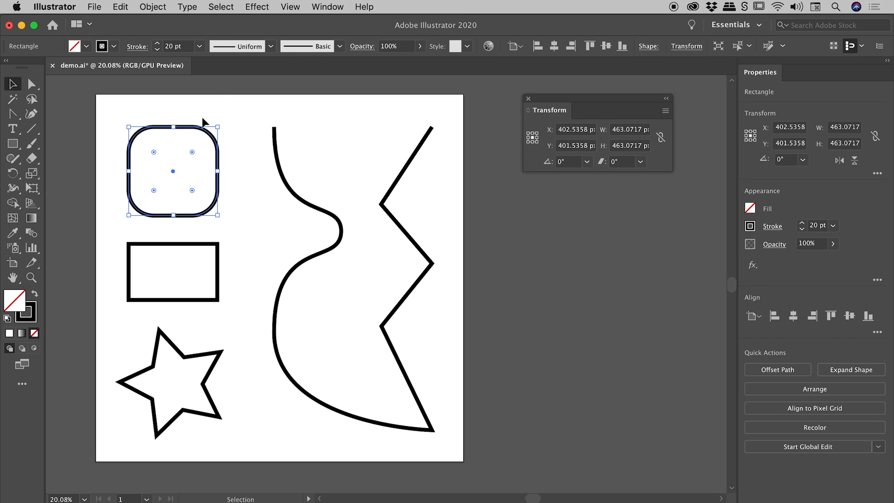
{"action": "mouse_move", "coordinate": [115, 136]}
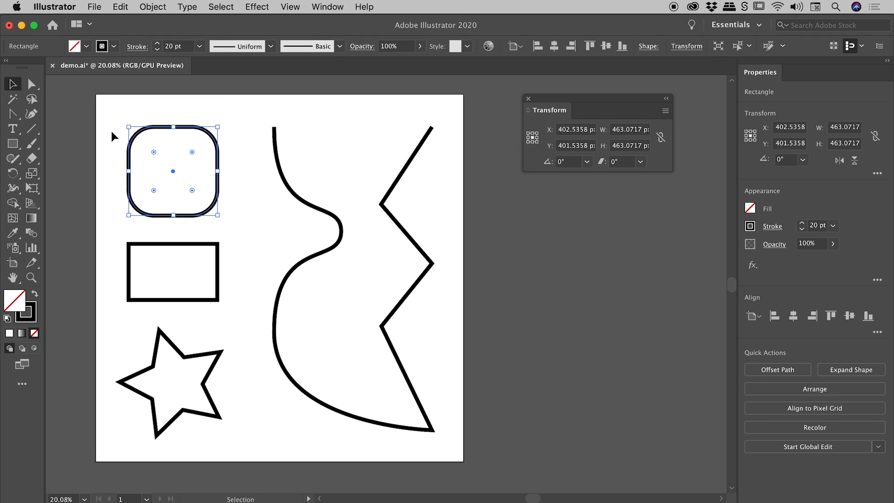
{"action": "mouse_move", "coordinate": [248, 152]}
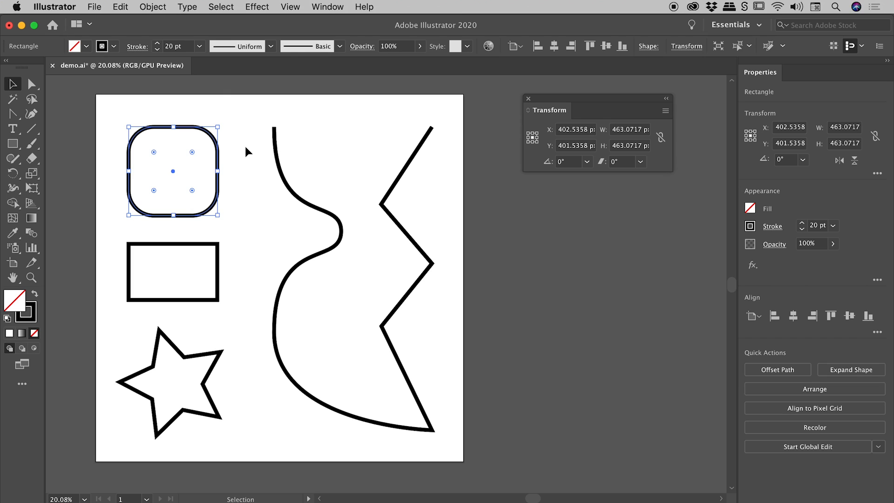
{"action": "mouse_move", "coordinate": [556, 114]}
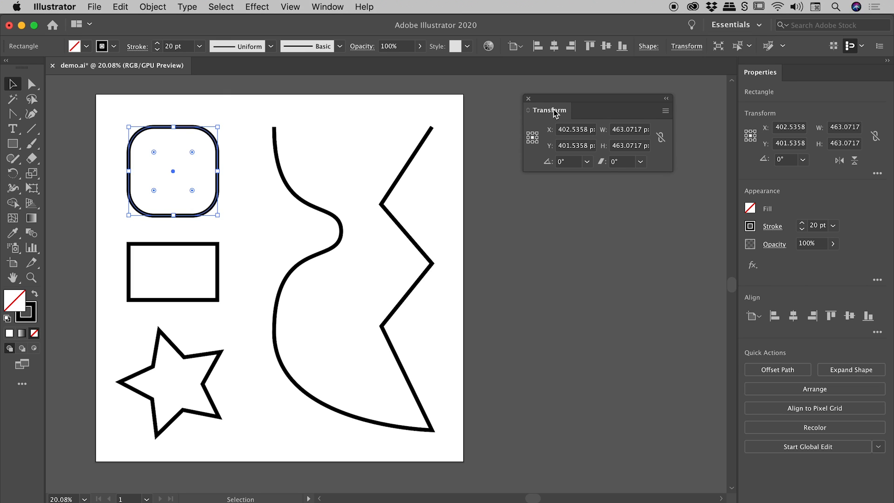
{"action": "mouse_move", "coordinate": [540, 115]}
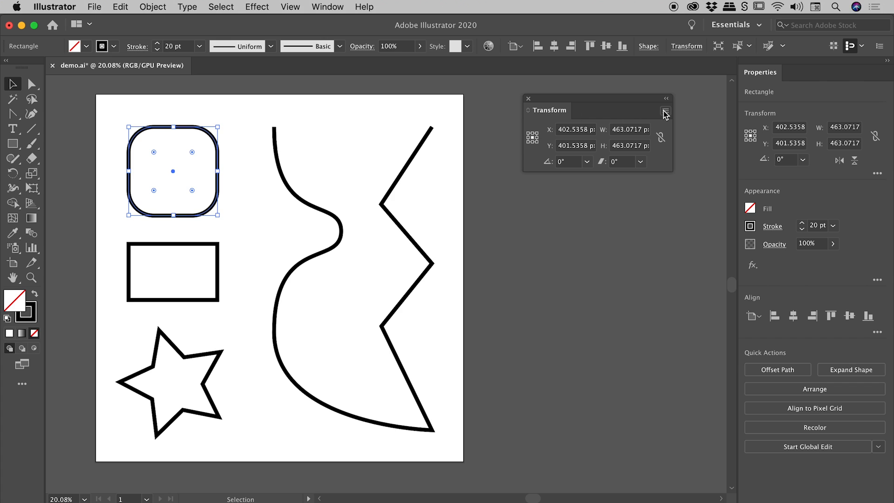
Step: Show the Transform panel options to reveal the square's Rectangle Properties and corner radii
{"action": "left_click", "coordinate": [665, 111]}
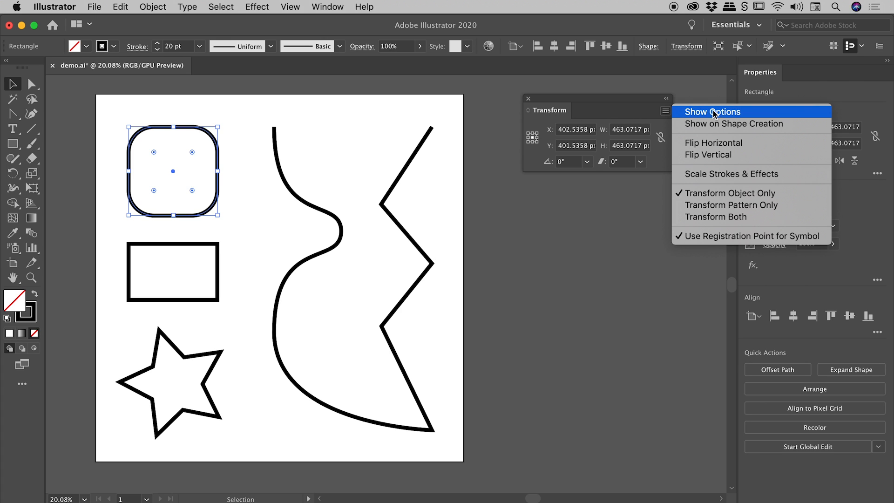
{"action": "left_click", "coordinate": [711, 112]}
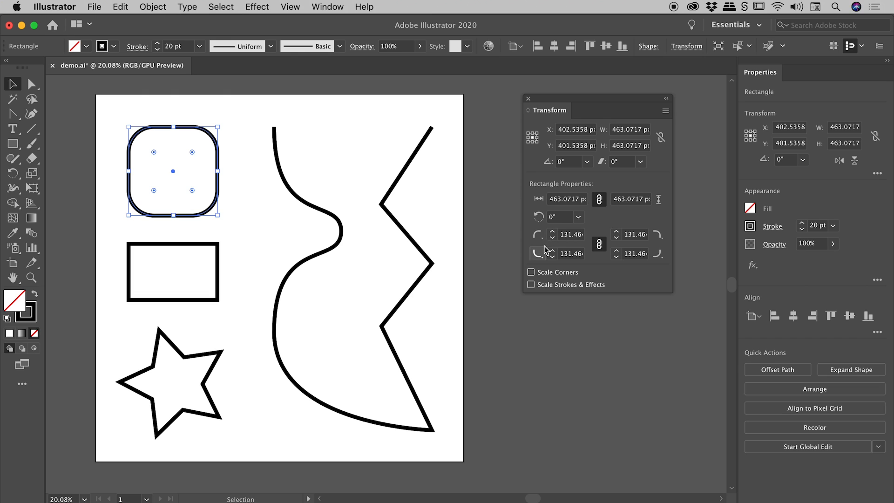
{"action": "mouse_move", "coordinate": [171, 155]}
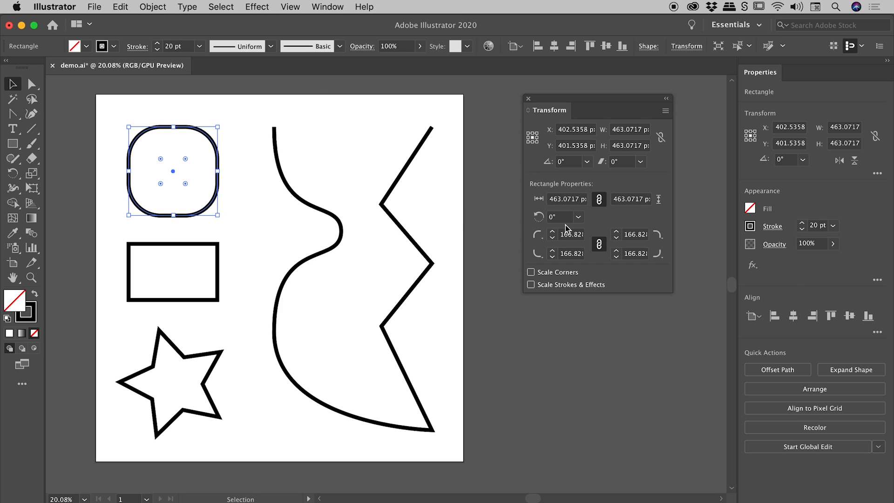
{"action": "mouse_move", "coordinate": [581, 238]}
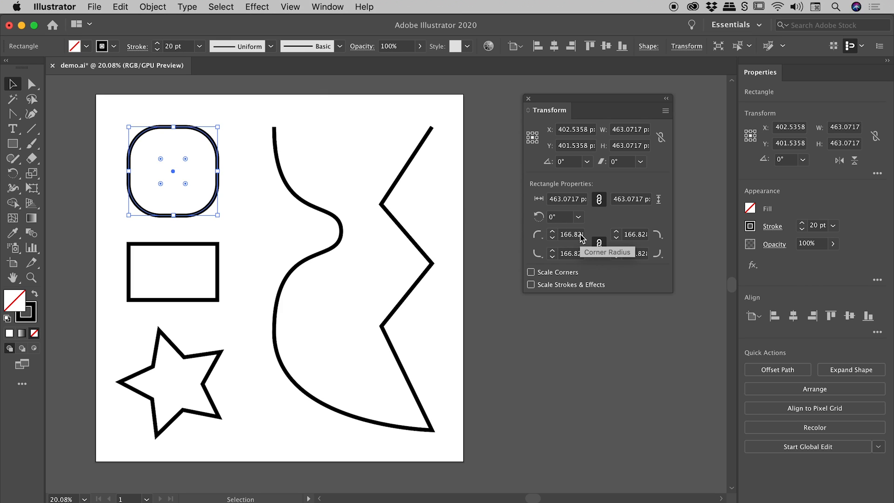
{"action": "mouse_move", "coordinate": [193, 106]}
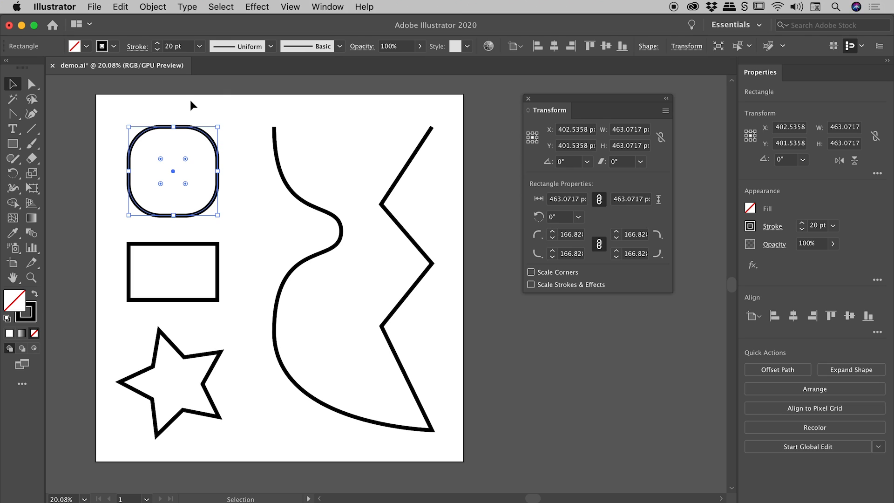
{"action": "mouse_move", "coordinate": [175, 148]}
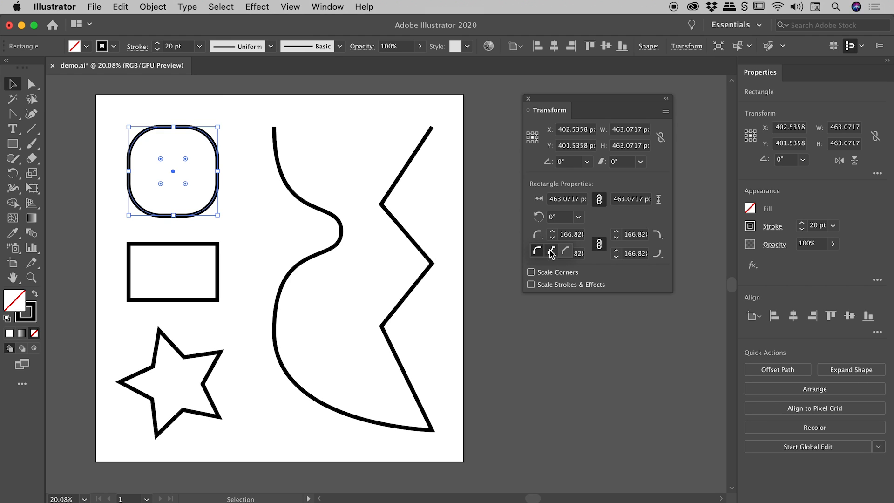
{"action": "mouse_move", "coordinate": [551, 251]}
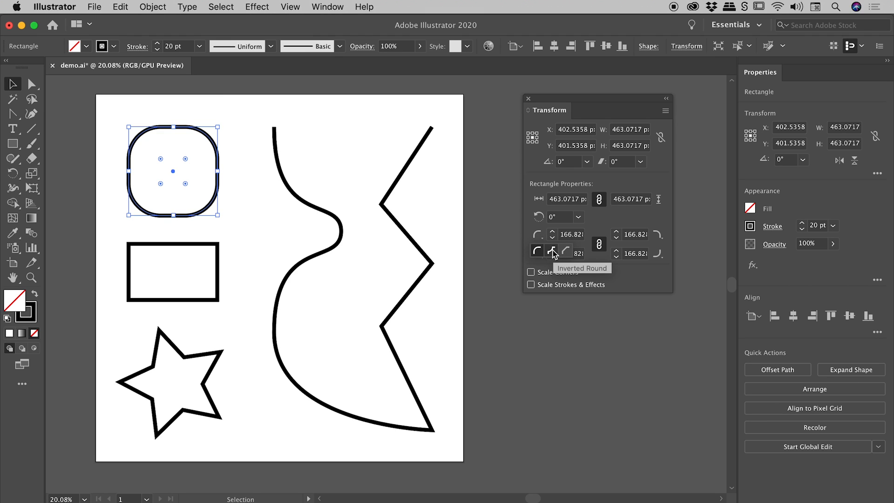
Step: Adjust the square's corner settings in Rectangle Properties and enter 110 px for the top-right corner radius
{"action": "left_click", "coordinate": [551, 252]}
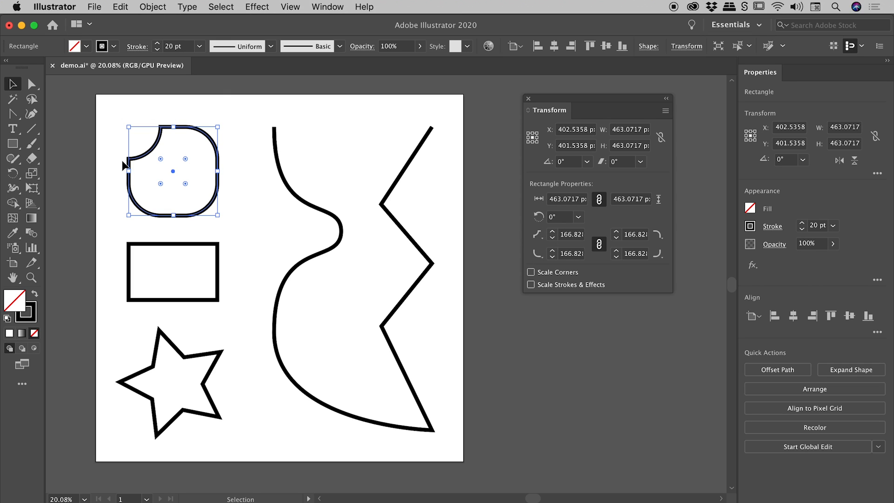
{"action": "mouse_move", "coordinate": [147, 144]}
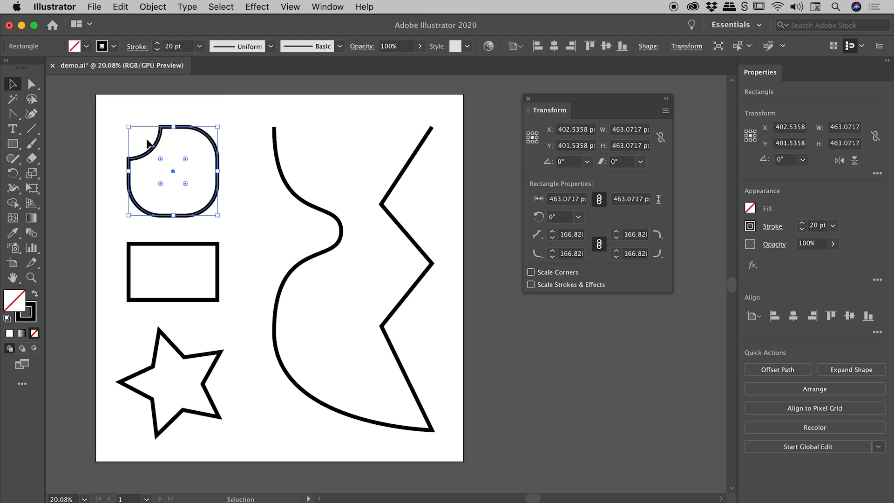
{"action": "mouse_move", "coordinate": [570, 239]}
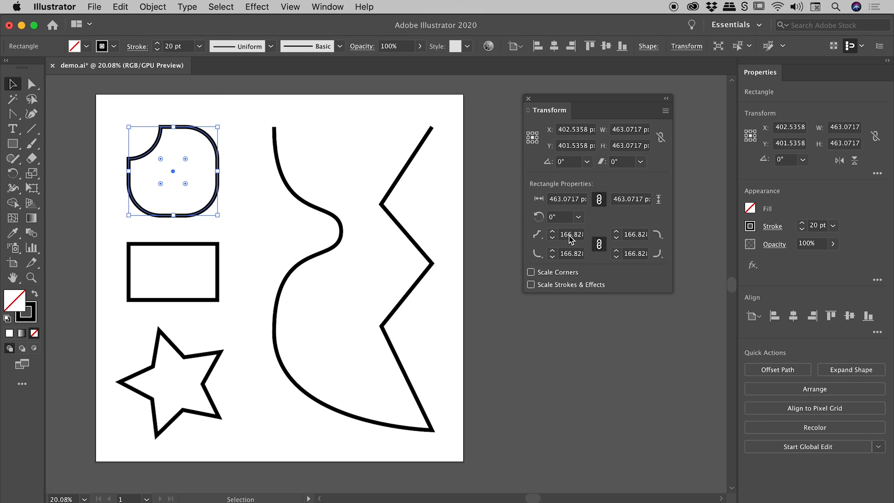
{"action": "left_click", "coordinate": [570, 235]}
{"action": "type", "text": "170"}
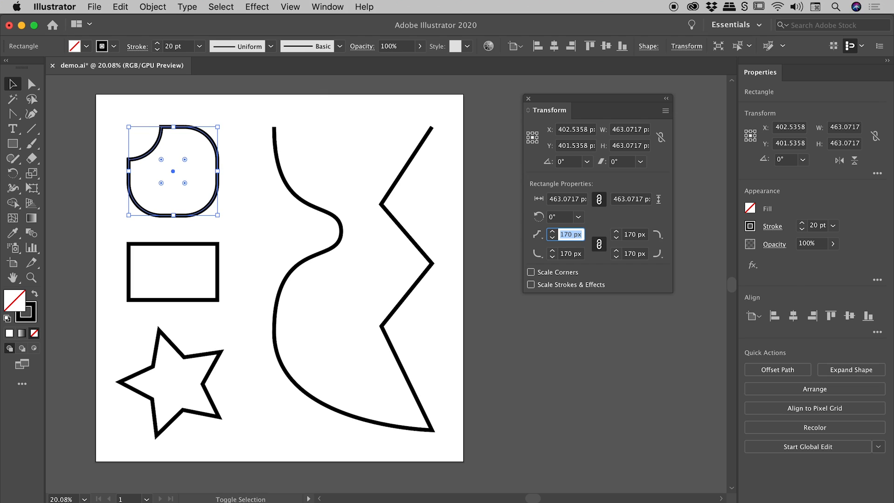
{"action": "left_click", "coordinate": [551, 231]}
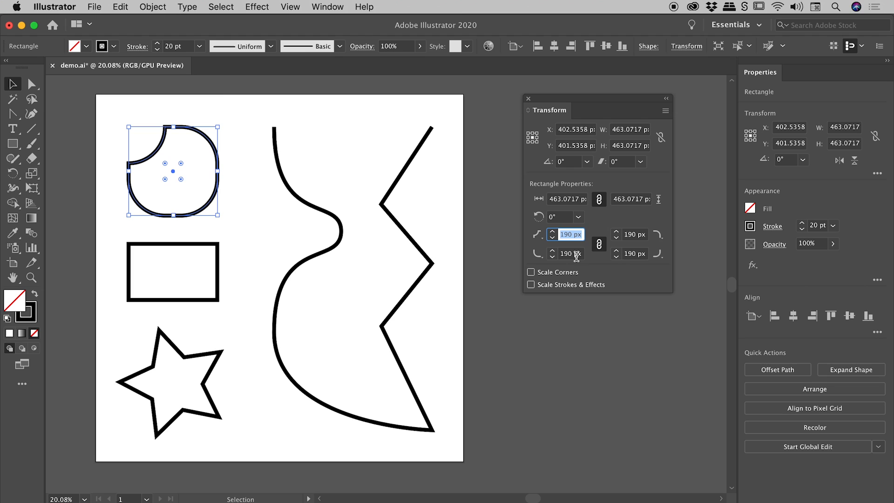
{"action": "mouse_move", "coordinate": [599, 244]}
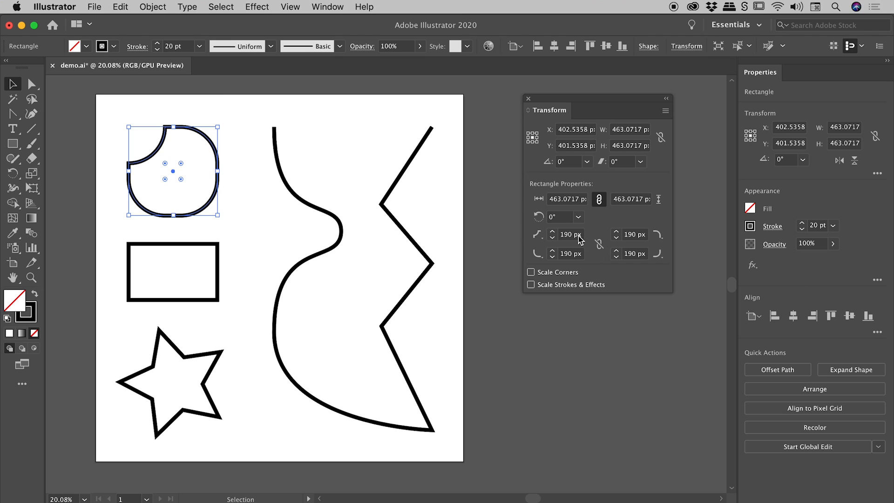
{"action": "mouse_move", "coordinate": [637, 240]}
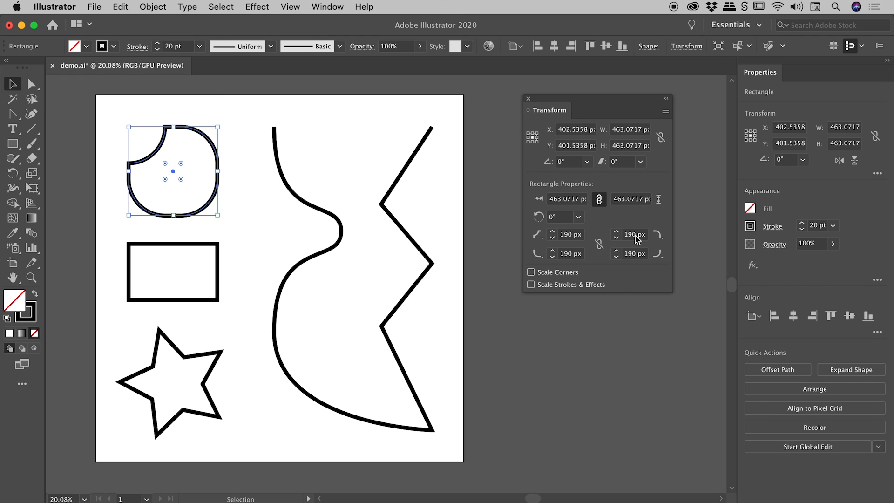
{"action": "left_click", "coordinate": [634, 235]}
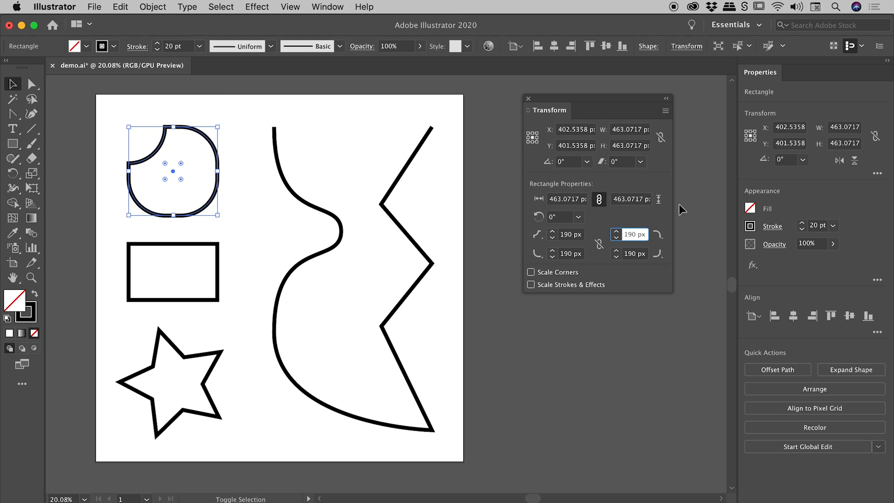
{"action": "type", "text": "110"}
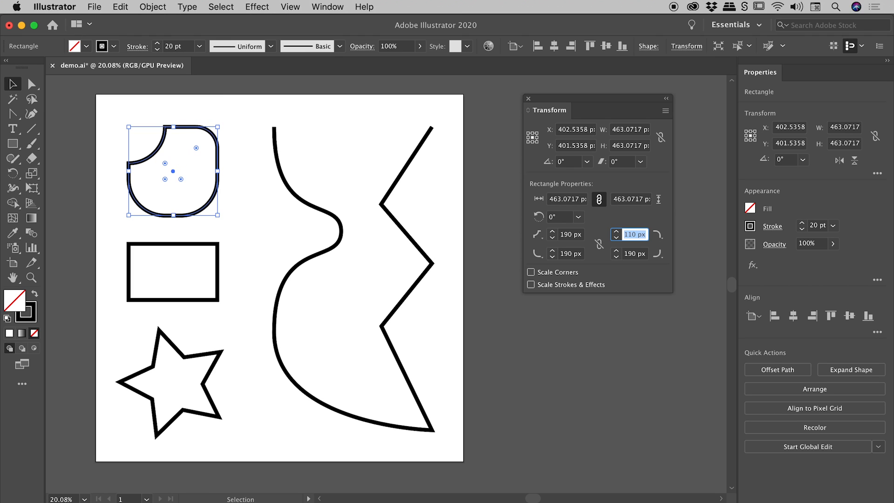
{"action": "mouse_move", "coordinate": [649, 262]}
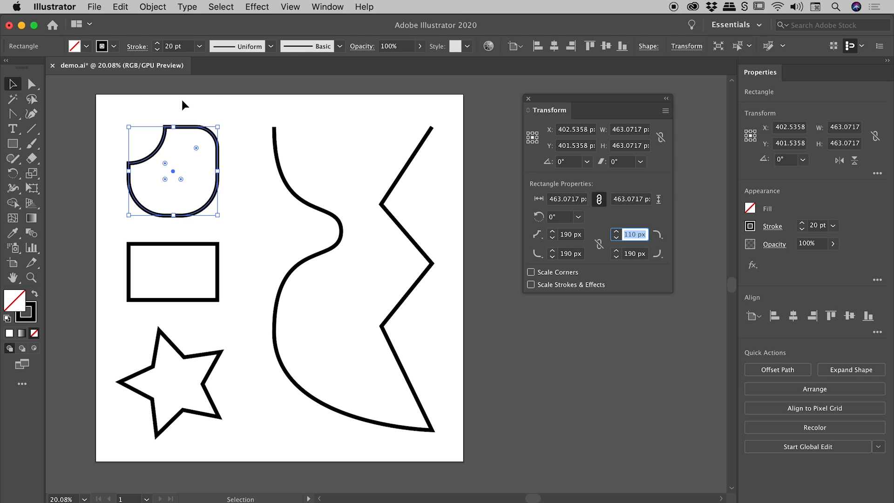
Step: Deselect the square and switch to the Direct Selection Tool for anchor editing
{"action": "left_click", "coordinate": [197, 100]}
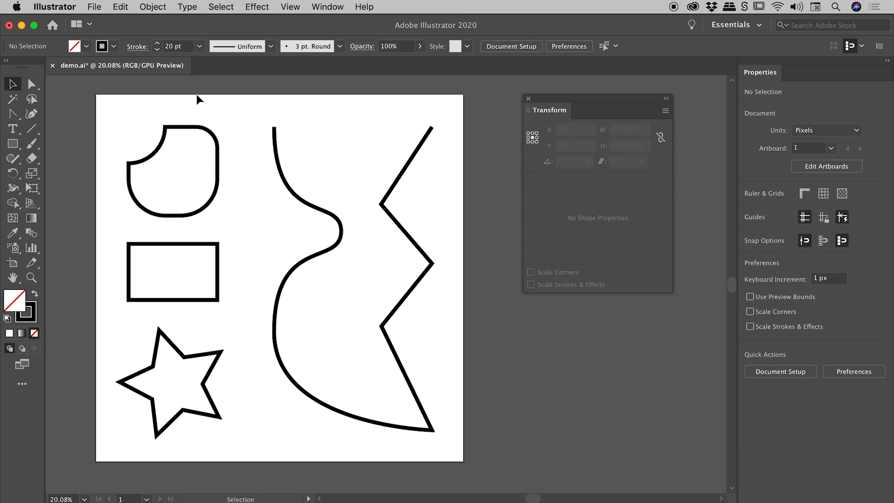
{"action": "mouse_move", "coordinate": [32, 85]}
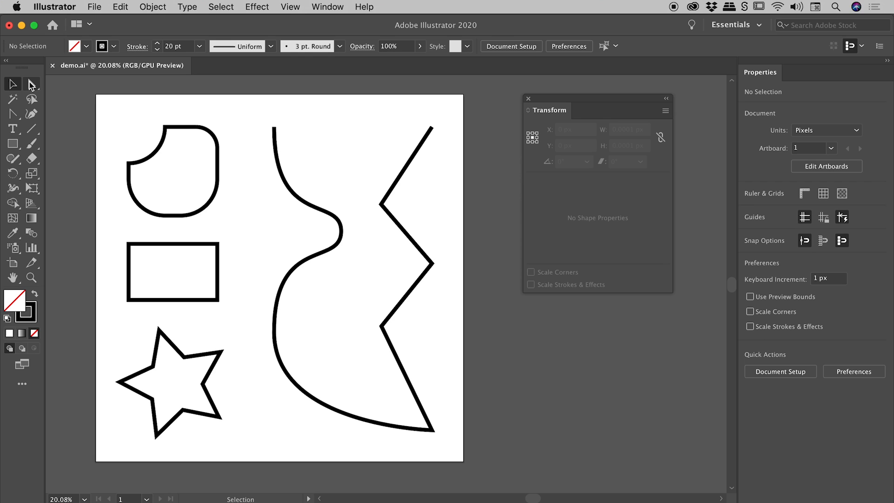
{"action": "mouse_move", "coordinate": [31, 84]}
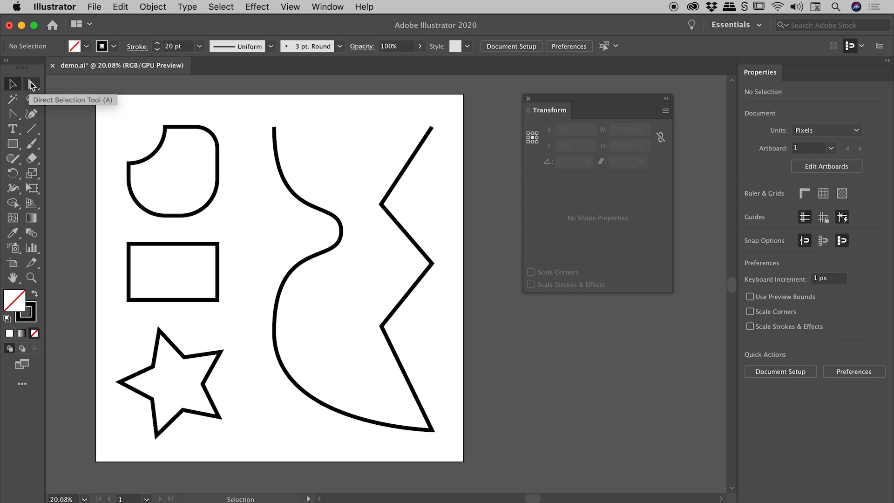
{"action": "left_click", "coordinate": [31, 84]}
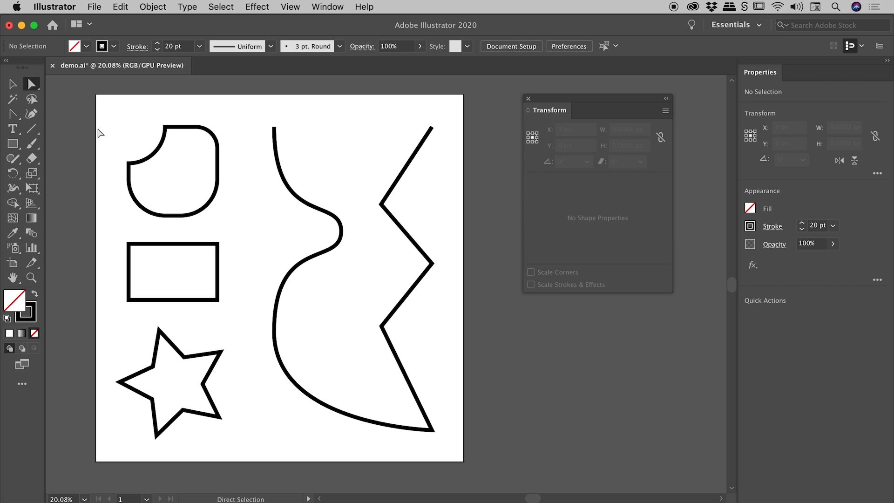
{"action": "mouse_move", "coordinate": [31, 84]}
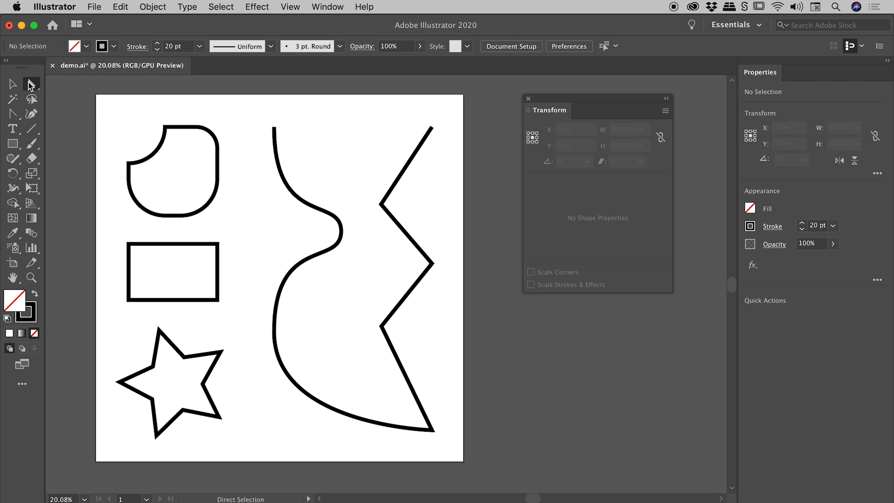
Step: Select the rectangle's top-left anchor and set its corner style to Chamfer at 140 px
{"action": "left_click", "coordinate": [129, 244]}
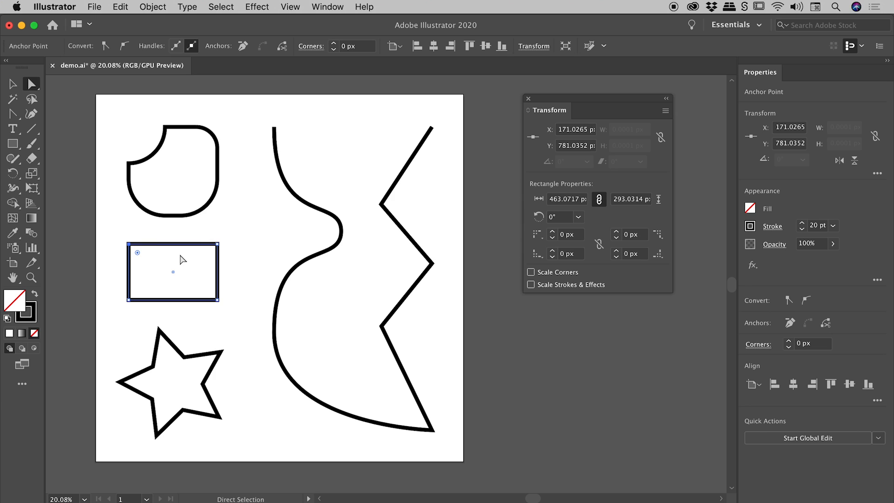
{"action": "mouse_move", "coordinate": [139, 260]}
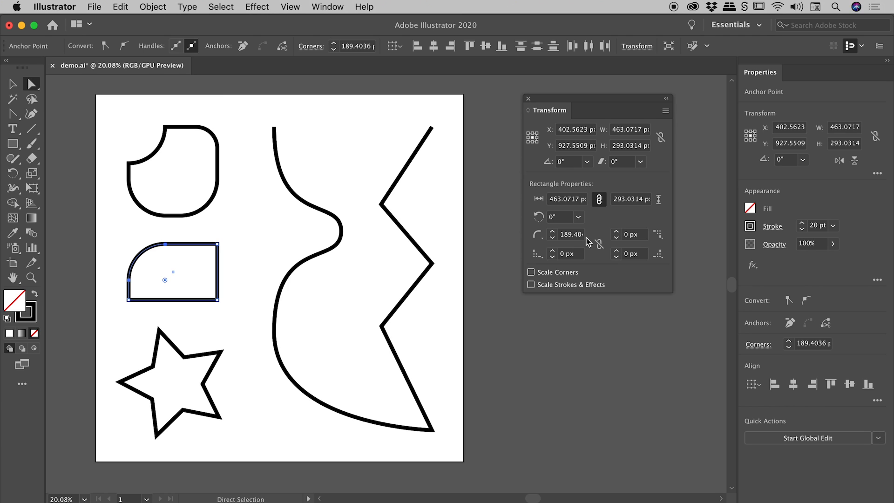
{"action": "mouse_move", "coordinate": [190, 265]}
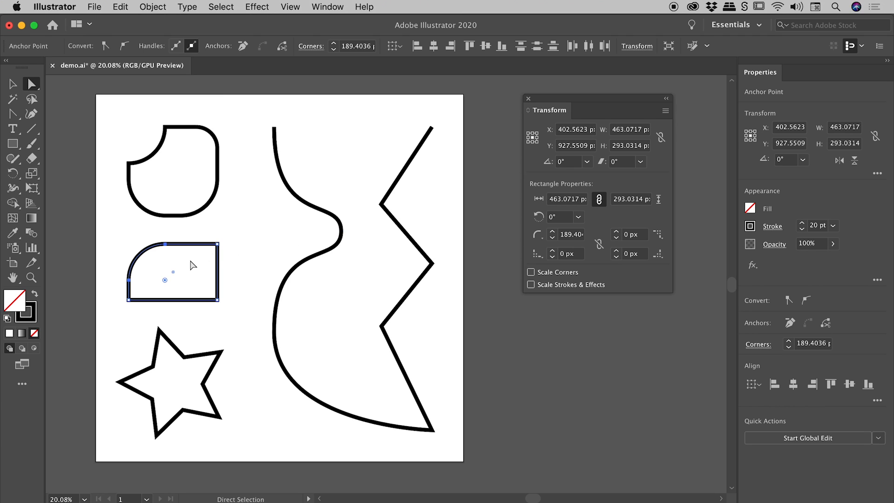
{"action": "mouse_move", "coordinate": [249, 253]}
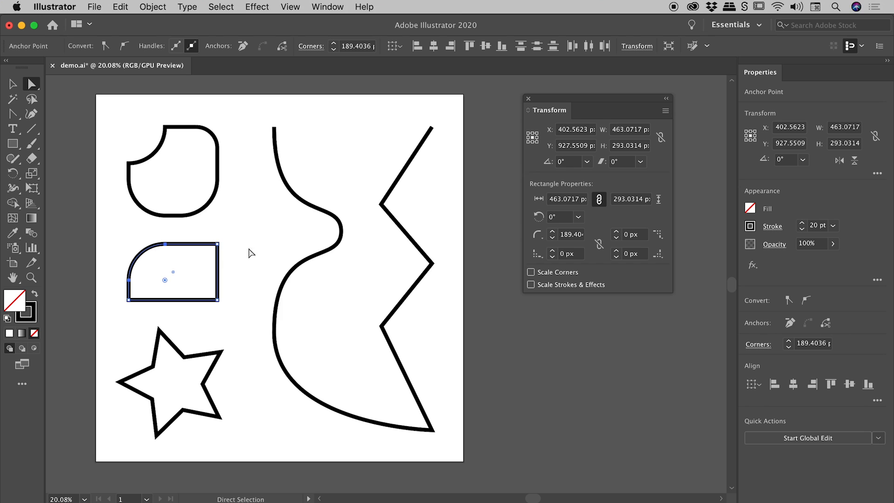
{"action": "mouse_move", "coordinate": [346, 69]}
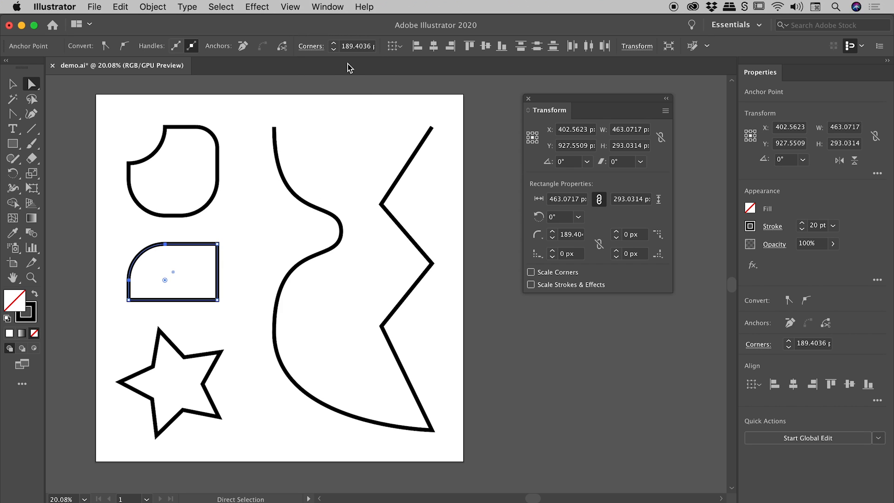
{"action": "mouse_move", "coordinate": [338, 69]}
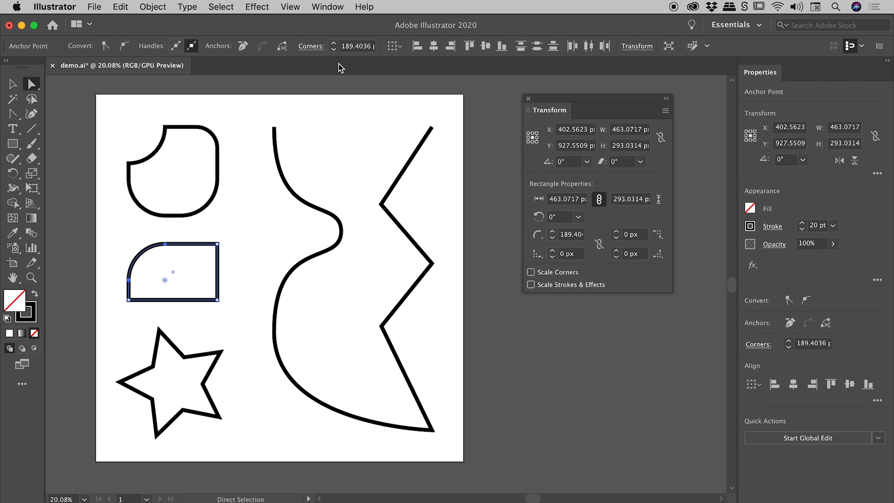
{"action": "mouse_move", "coordinate": [769, 331]}
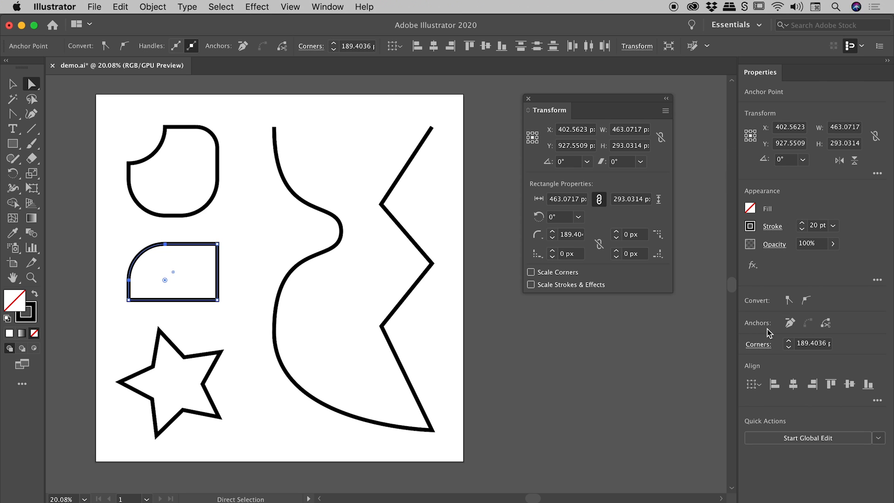
{"action": "mouse_move", "coordinate": [447, 166]}
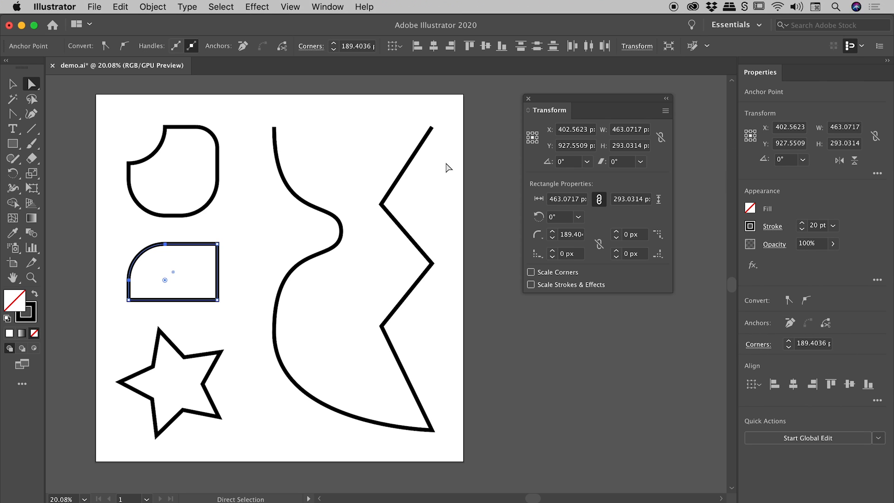
{"action": "mouse_move", "coordinate": [355, 46]}
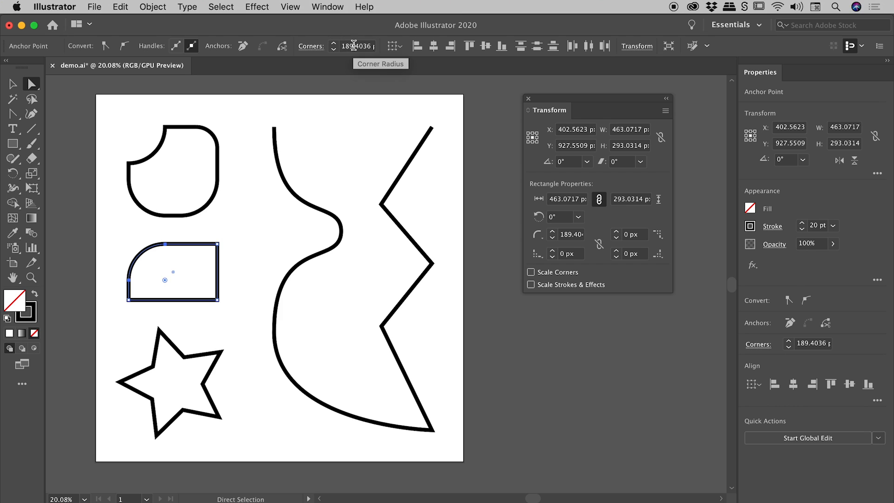
{"action": "left_click", "coordinate": [309, 46]}
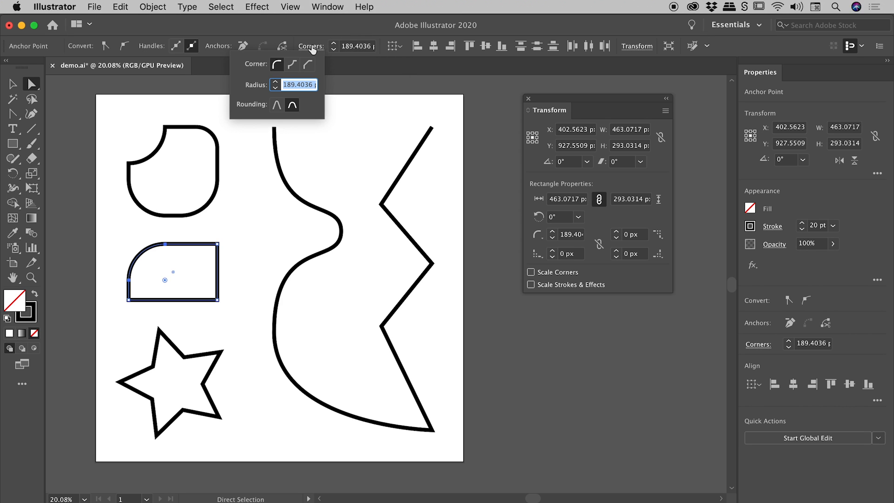
{"action": "left_click", "coordinate": [305, 64]}
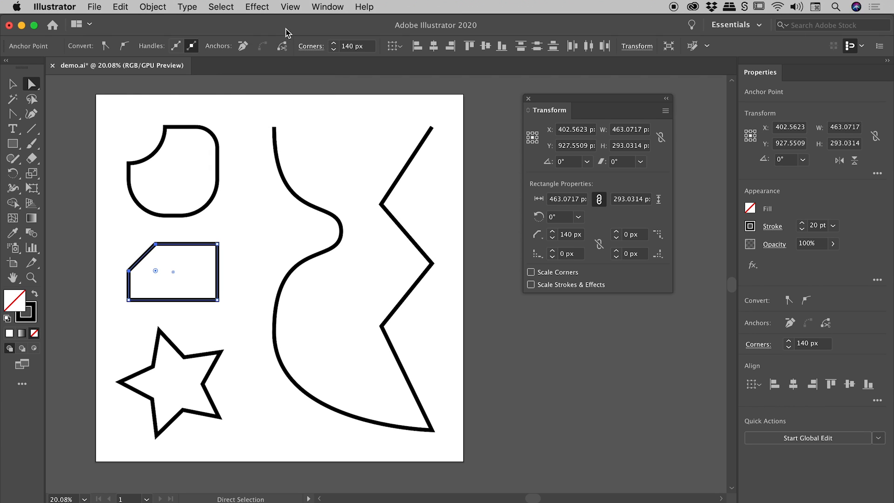
{"action": "mouse_move", "coordinate": [11, 84]}
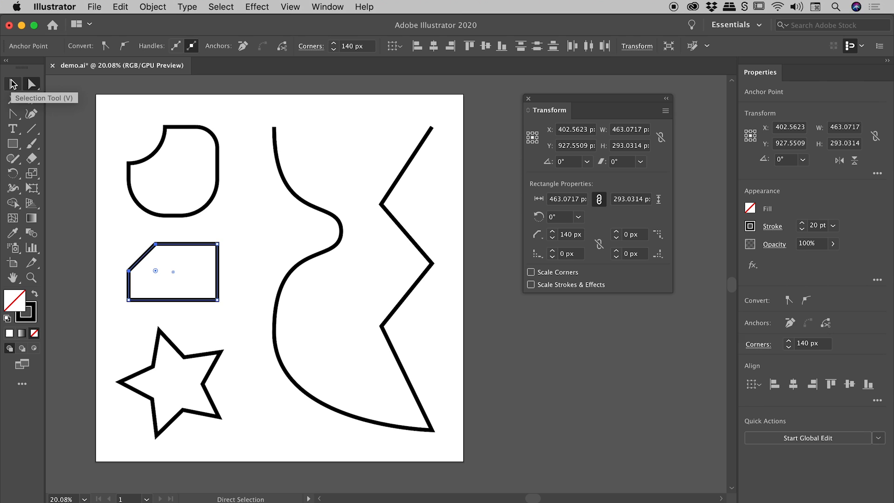
Step: Select the star and drag its live corner widget to round all its points
{"action": "left_click", "coordinate": [12, 83]}
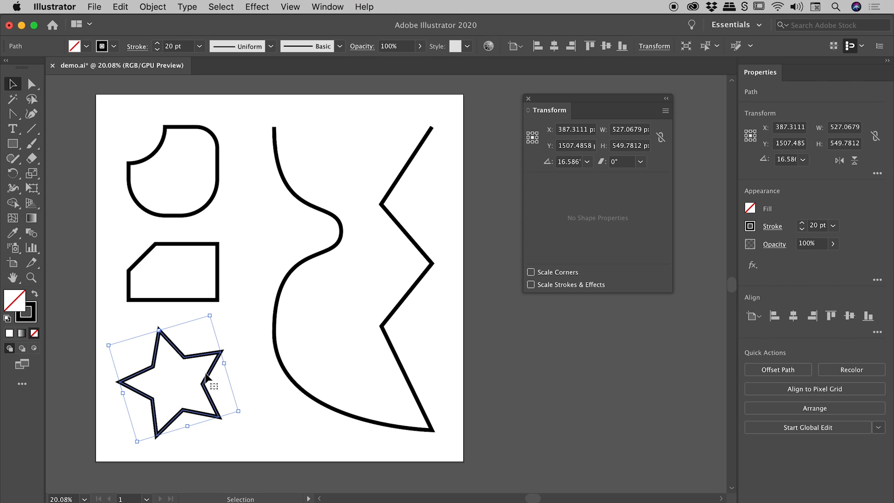
{"action": "mouse_move", "coordinate": [166, 350]}
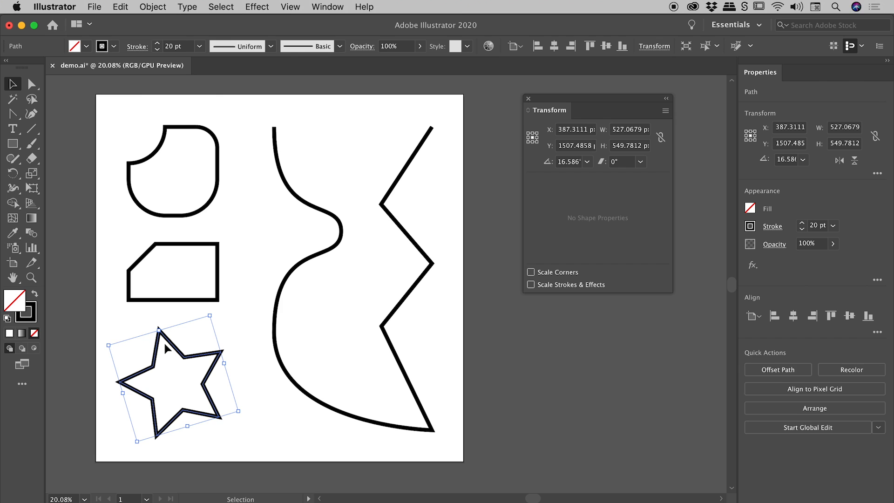
{"action": "mouse_move", "coordinate": [218, 293]}
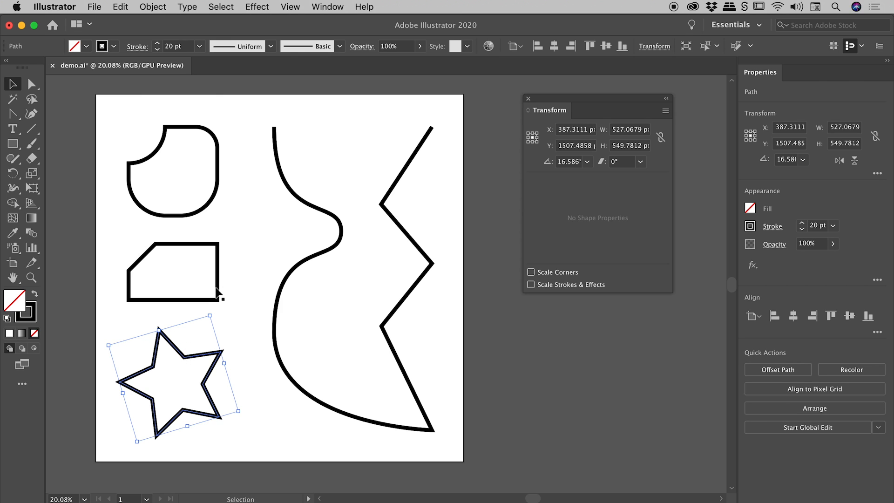
{"action": "mouse_move", "coordinate": [31, 85]}
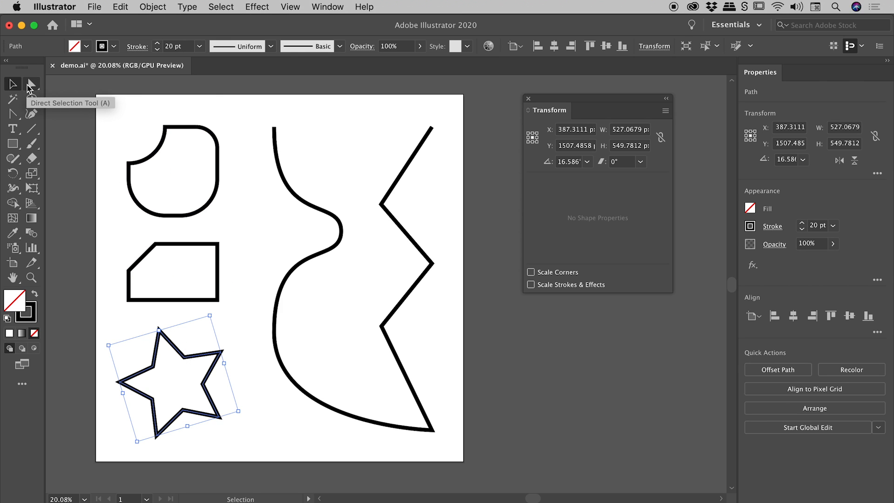
{"action": "left_click", "coordinate": [32, 83]}
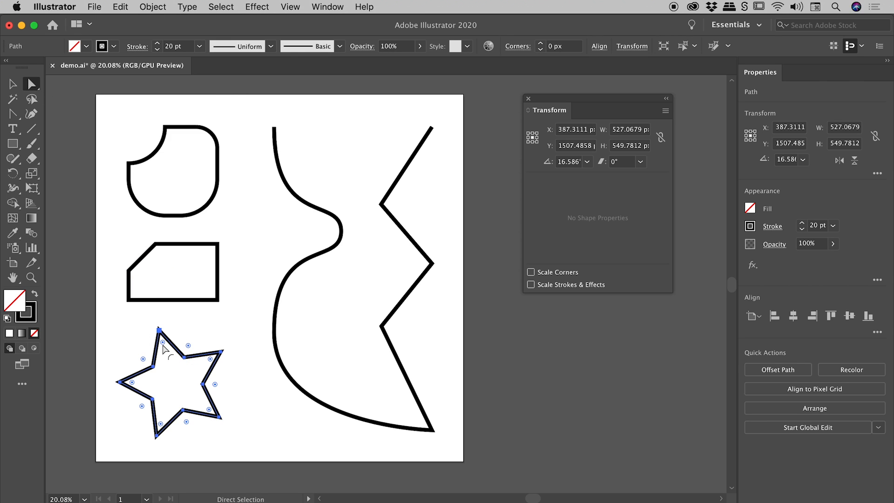
{"action": "left_click_drag", "start_coordinate": [163, 343], "coordinate": [165, 352]}
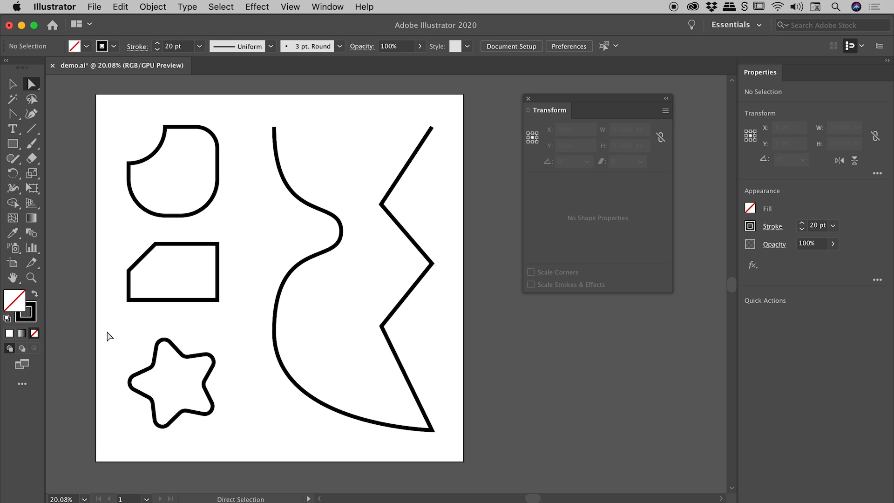
{"action": "mouse_move", "coordinate": [10, 83]}
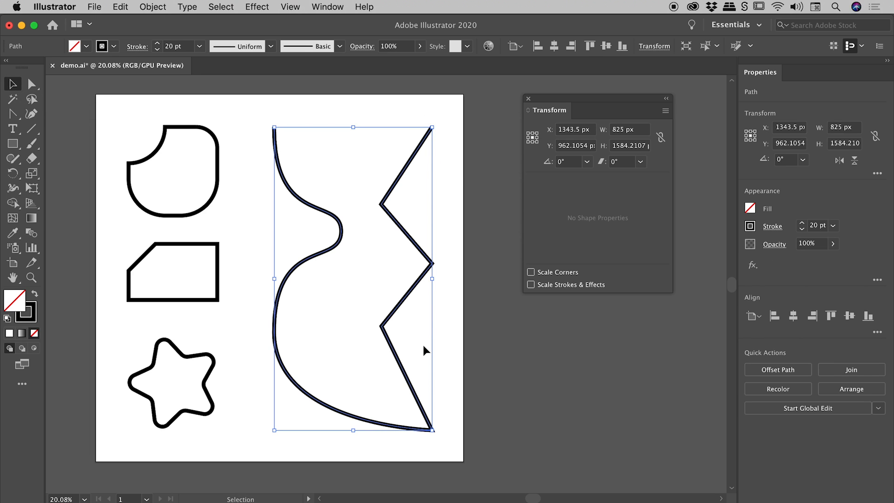
{"action": "mouse_move", "coordinate": [423, 175]}
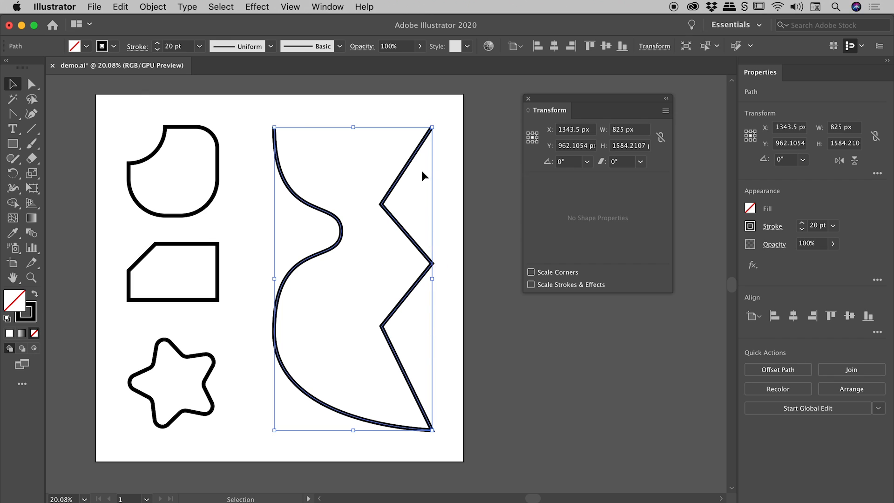
{"action": "mouse_move", "coordinate": [391, 191]}
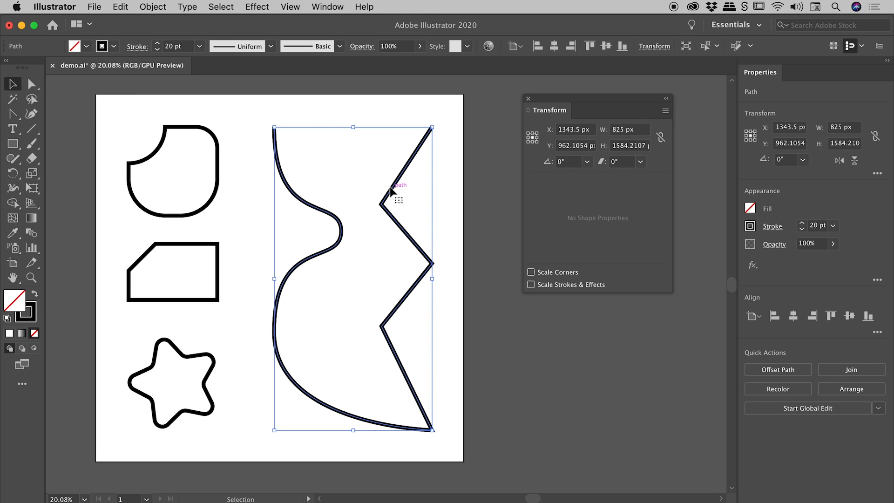
{"action": "mouse_move", "coordinate": [44, 87]}
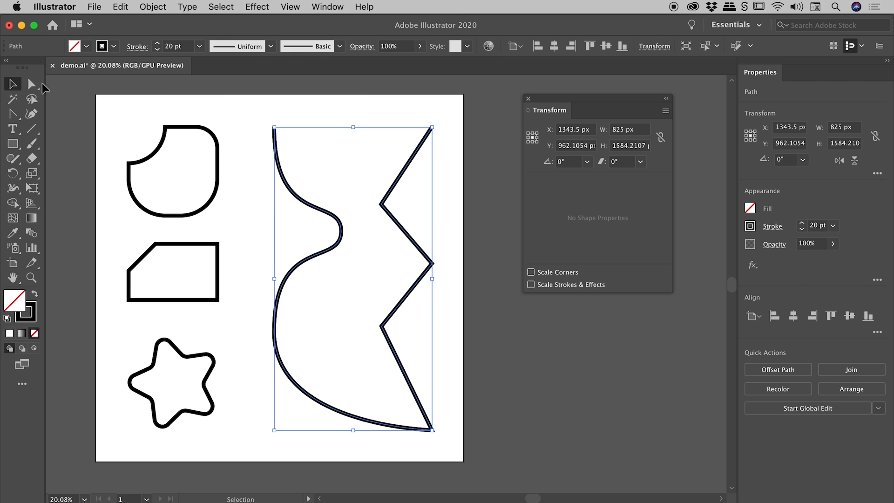
Step: With the Direct Selection Tool, select the upper inner corner anchor of the zigzag edge
{"action": "left_click", "coordinate": [31, 84]}
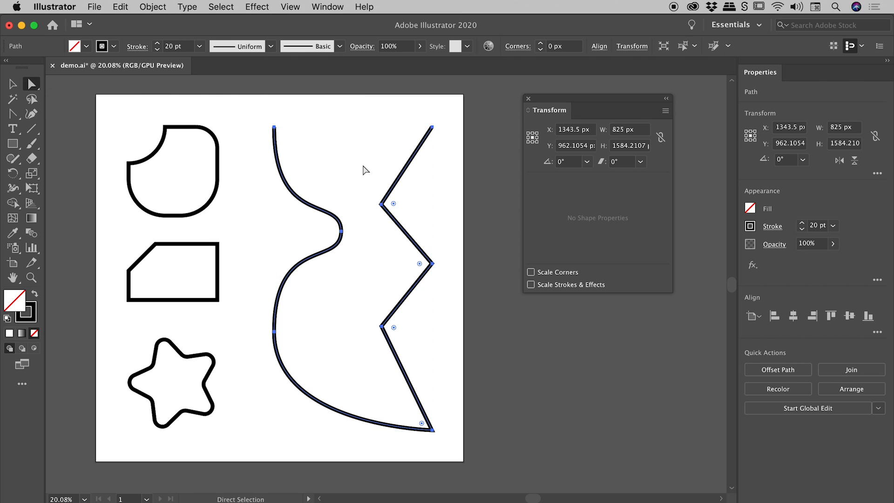
{"action": "mouse_move", "coordinate": [409, 204]}
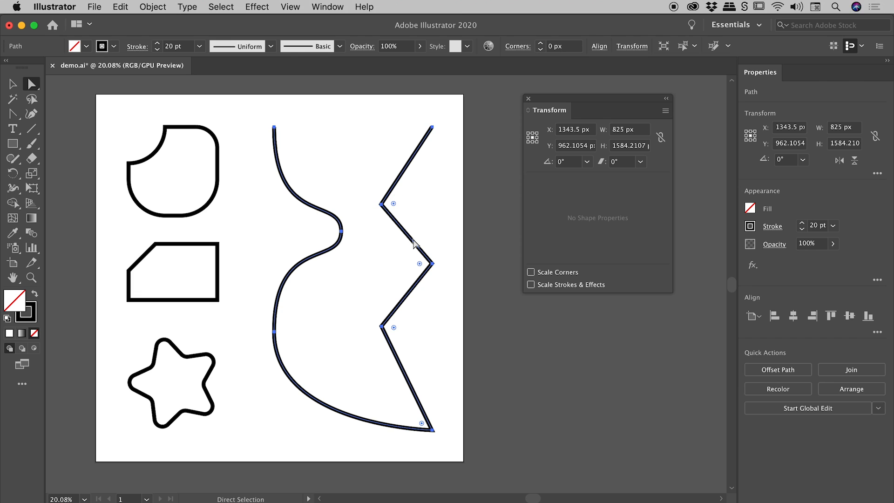
{"action": "mouse_move", "coordinate": [337, 248]}
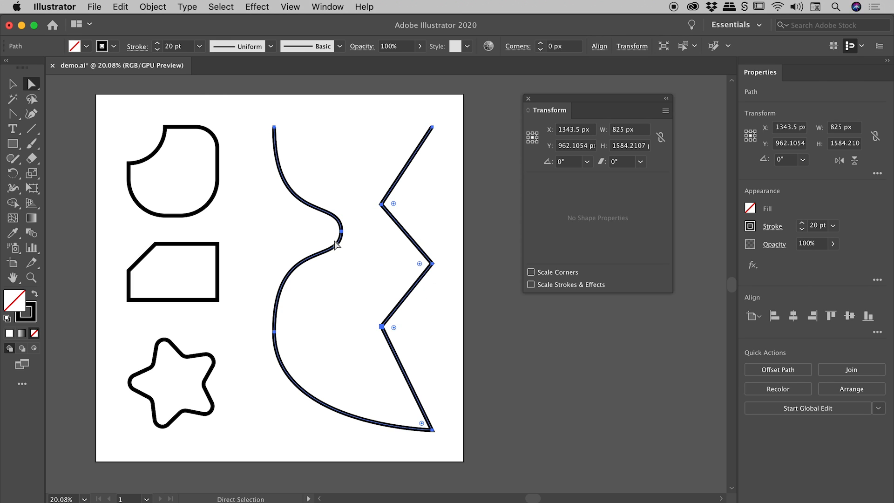
{"action": "mouse_move", "coordinate": [372, 171]}
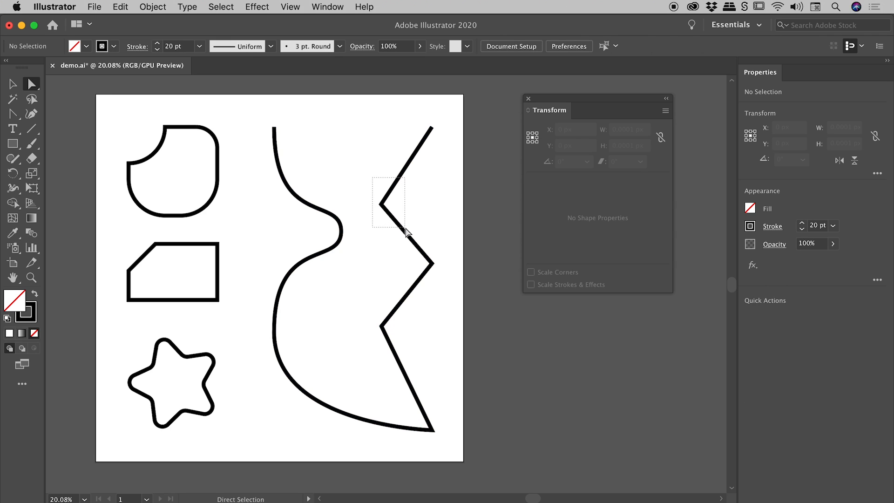
{"action": "left_click", "coordinate": [380, 215]}
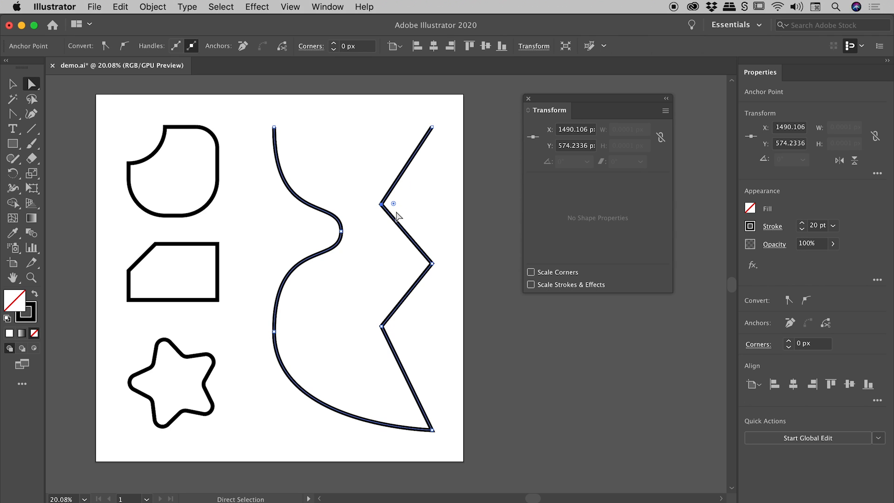
{"action": "mouse_move", "coordinate": [392, 189]}
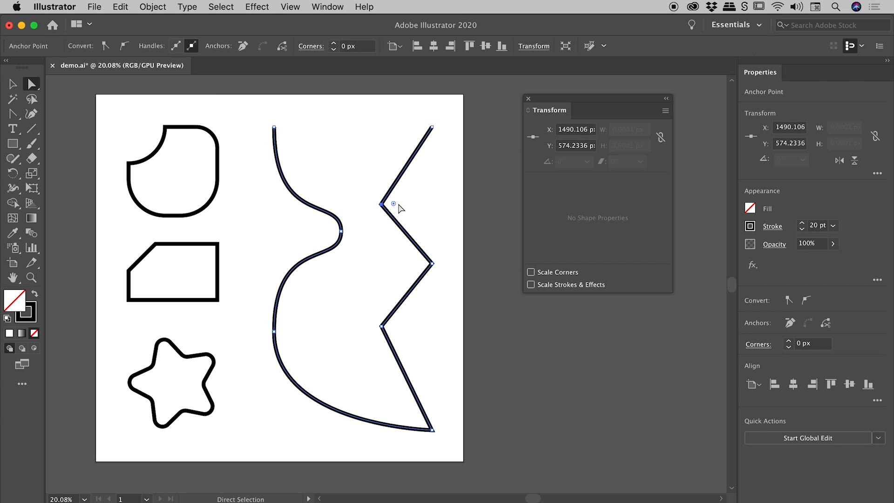
Step: Round the zigzag corners into smooth waves, review deselected, then select the left curve's smooth point
{"action": "left_click", "coordinate": [340, 242]}
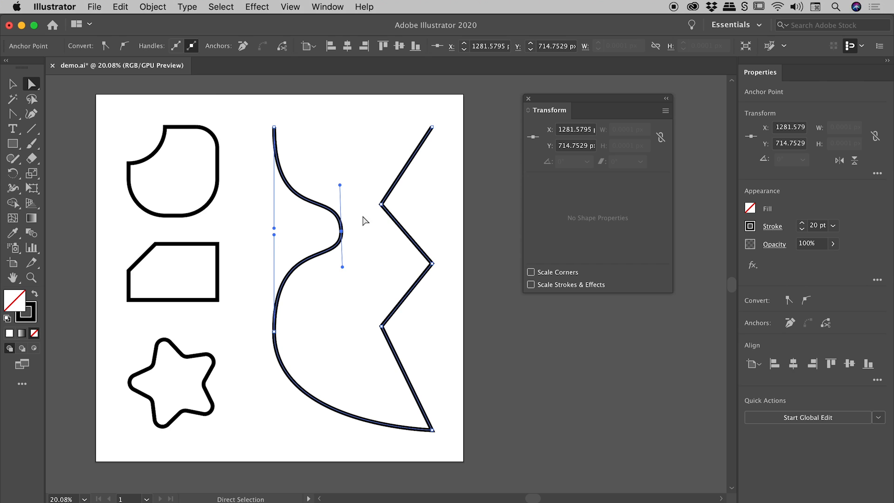
{"action": "mouse_move", "coordinate": [18, 71]}
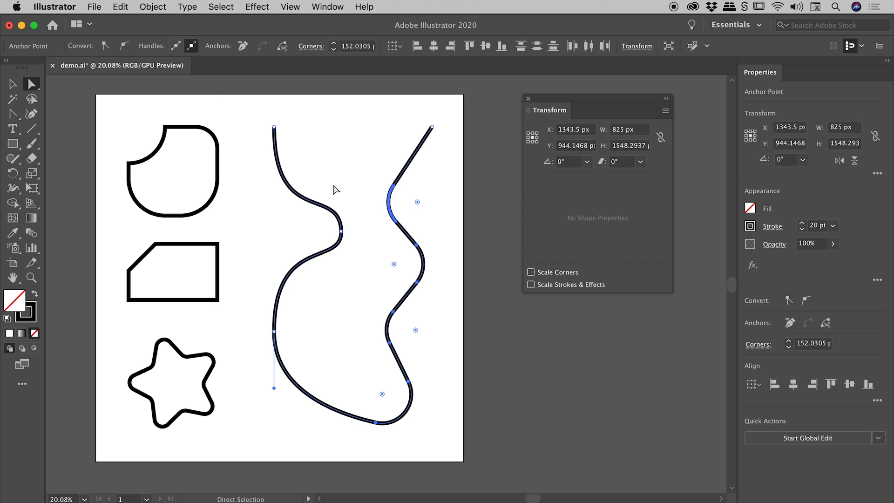
{"action": "left_click", "coordinate": [255, 116]}
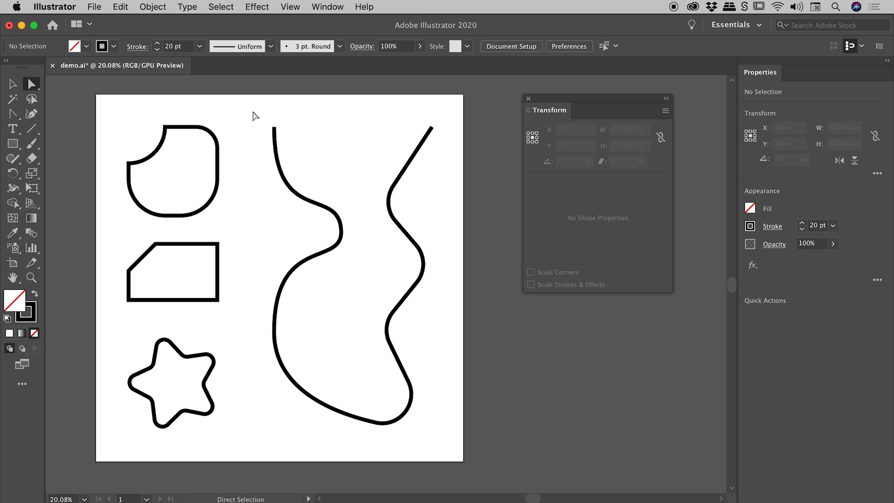
{"action": "mouse_move", "coordinate": [324, 210]}
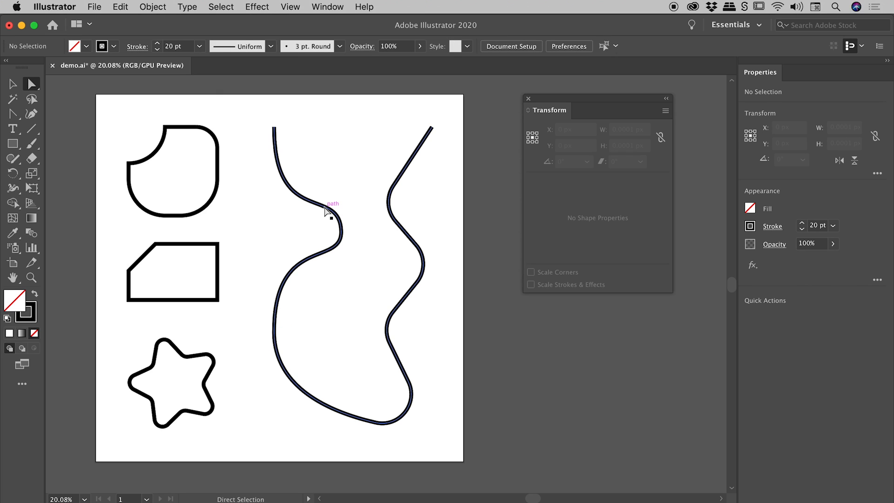
{"action": "left_click", "coordinate": [331, 217]}
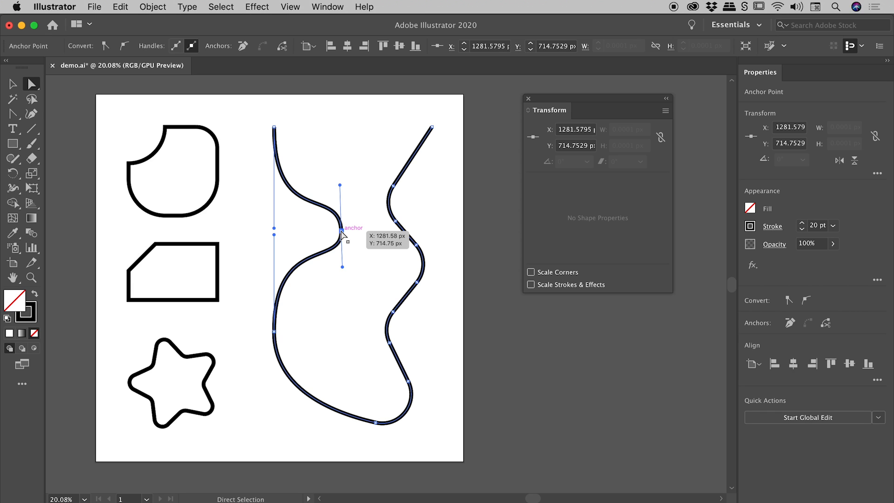
Step: Use the Anchor Point Tool to convert the left curve anchor into a sharp cusp
{"action": "left_click", "coordinate": [9, 113]}
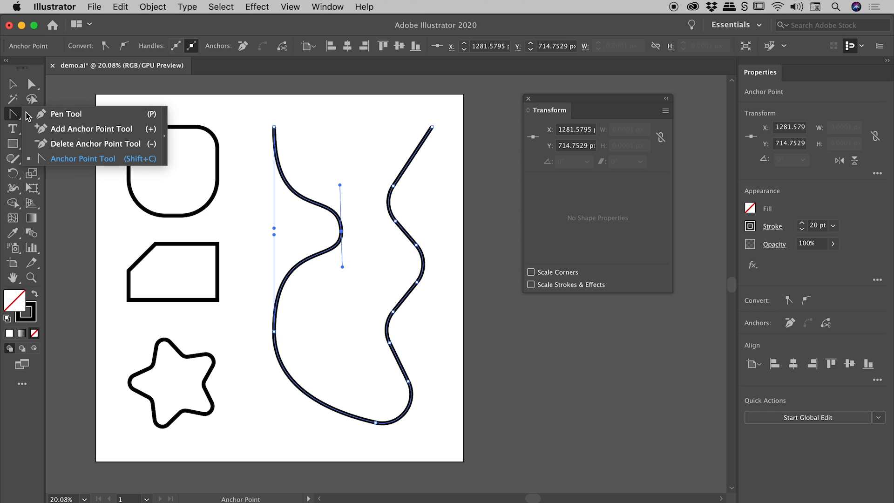
{"action": "mouse_move", "coordinate": [65, 113]}
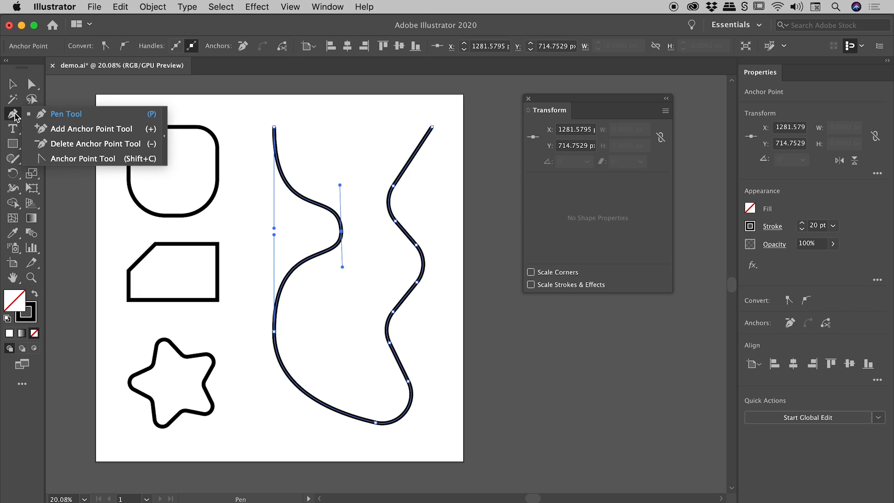
{"action": "mouse_move", "coordinate": [86, 162]}
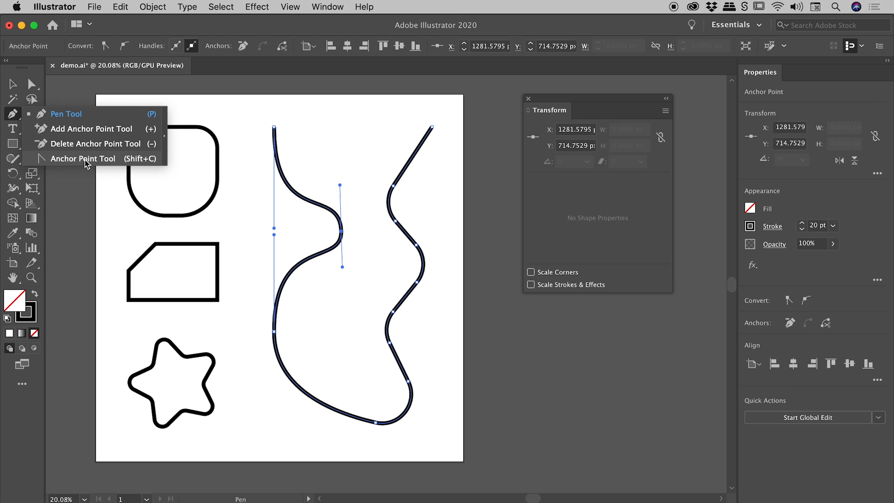
{"action": "left_click", "coordinate": [82, 158]}
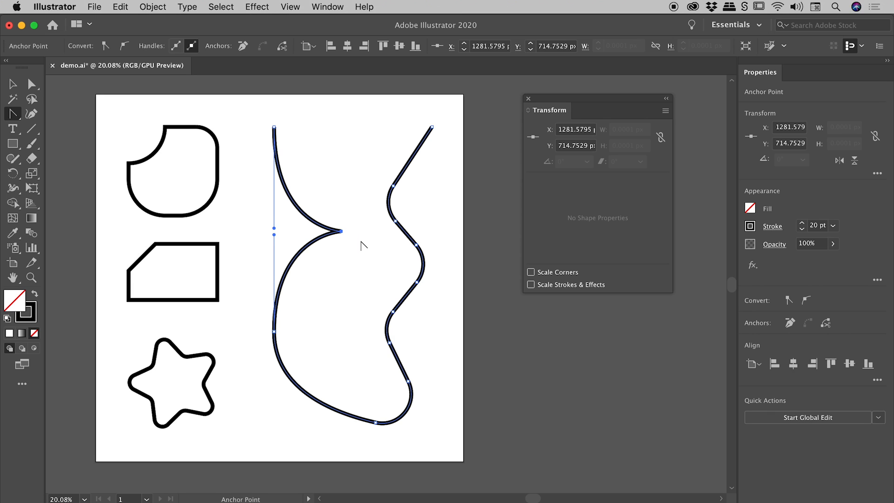
{"action": "mouse_move", "coordinate": [340, 231]}
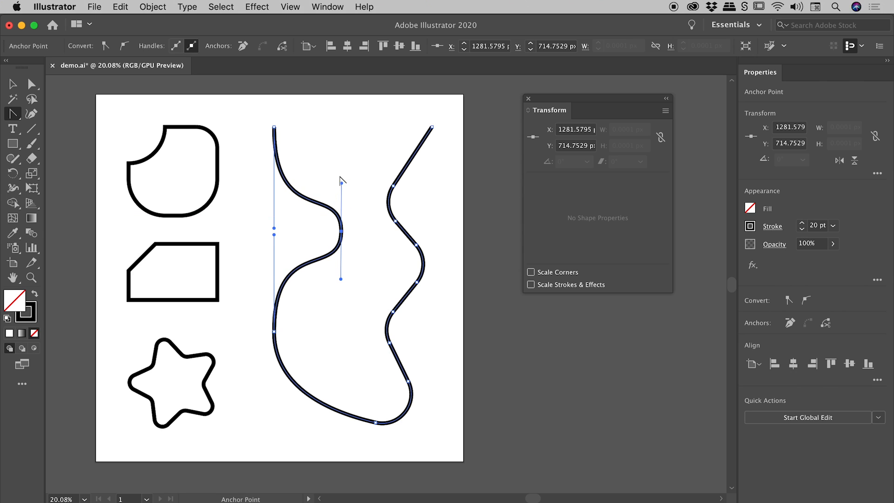
{"action": "left_click_drag", "start_coordinate": [340, 181], "coordinate": [340, 243]}
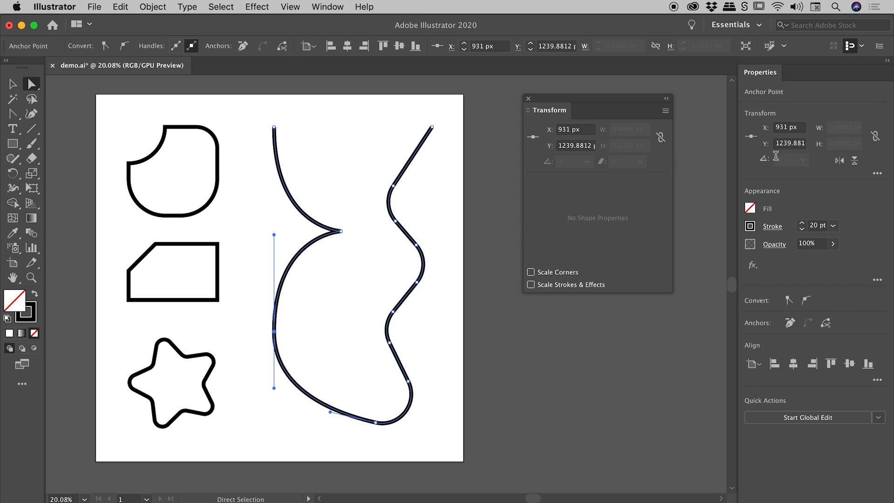
{"action": "mouse_move", "coordinate": [762, 307]}
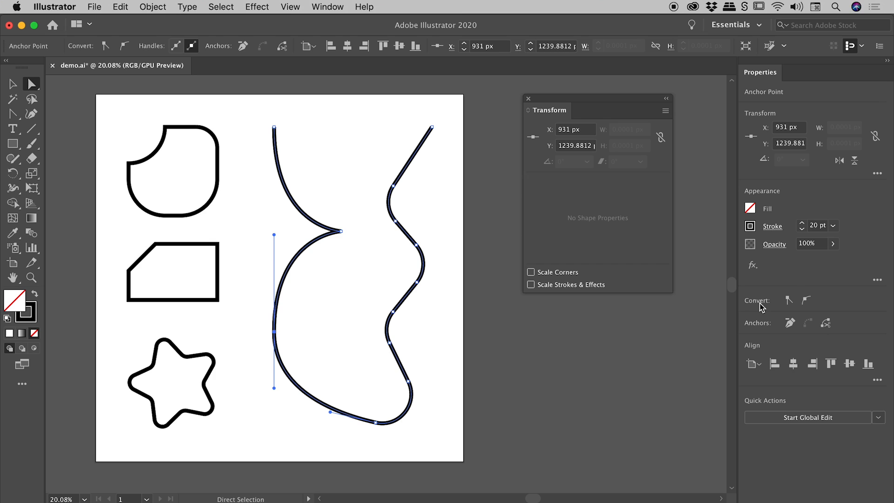
{"action": "mouse_move", "coordinate": [788, 299]}
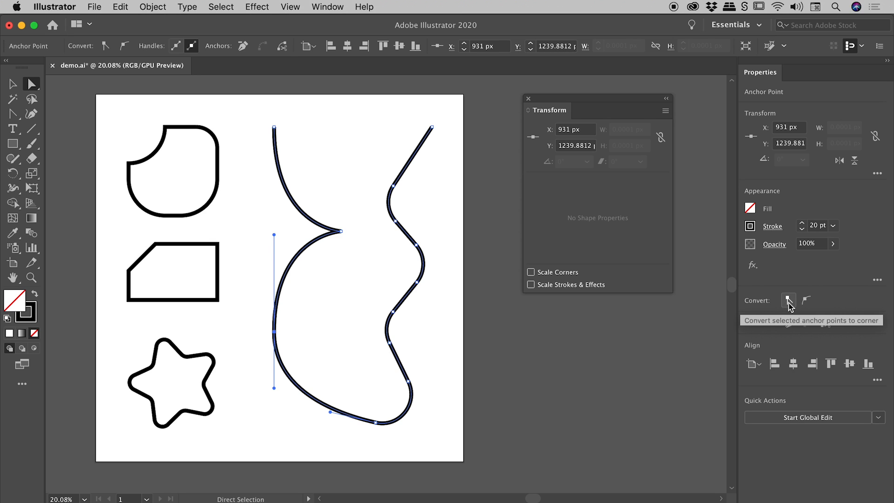
{"action": "mouse_move", "coordinate": [811, 305]}
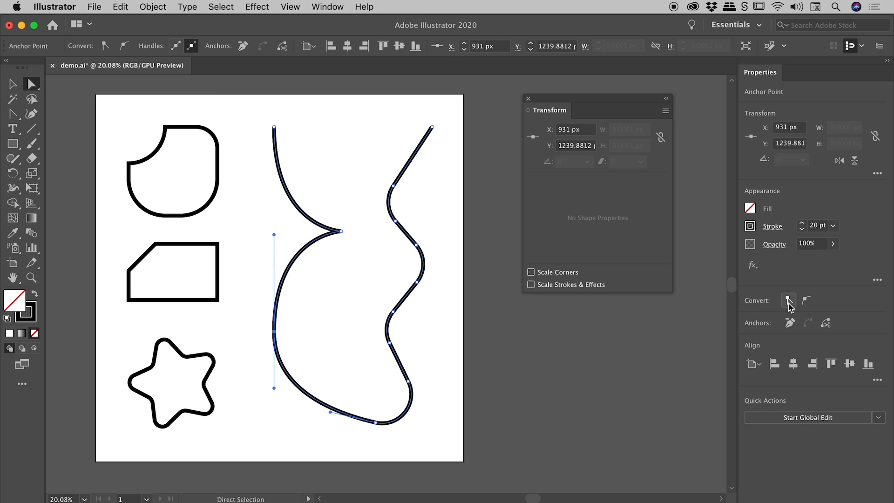
Step: Convert the lower-left smooth anchor to a corner via the Properties panel's convert buttons
{"action": "left_click", "coordinate": [787, 300]}
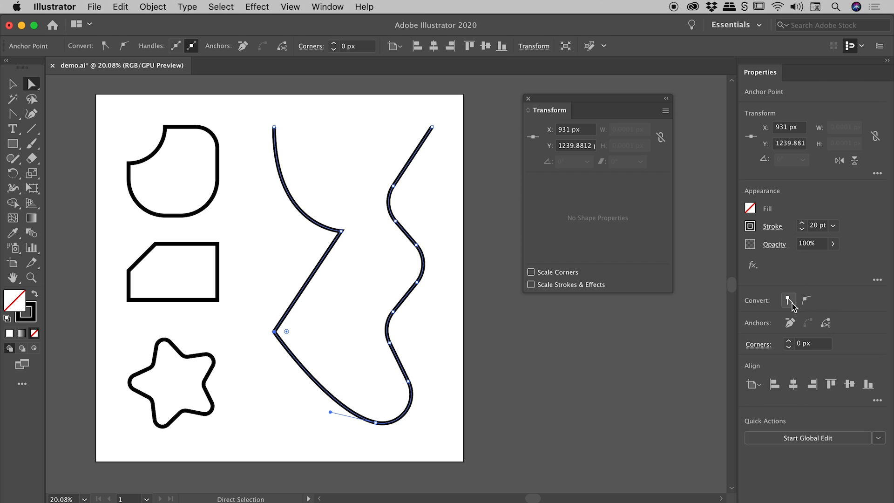
{"action": "left_click", "coordinate": [805, 299]}
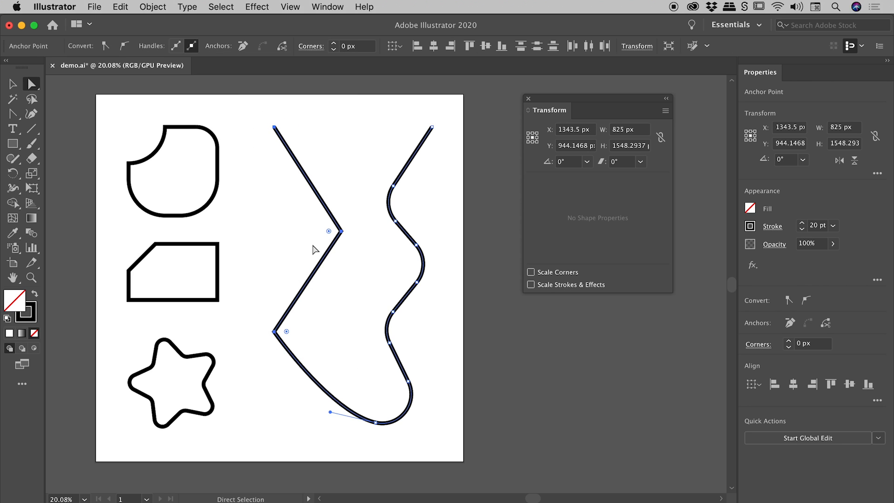
Step: Round the path's left-side sharp corners to about 193 px radius with Live Corners, then deselect
{"action": "left_click_drag", "start_coordinate": [328, 232], "coordinate": [320, 235]}
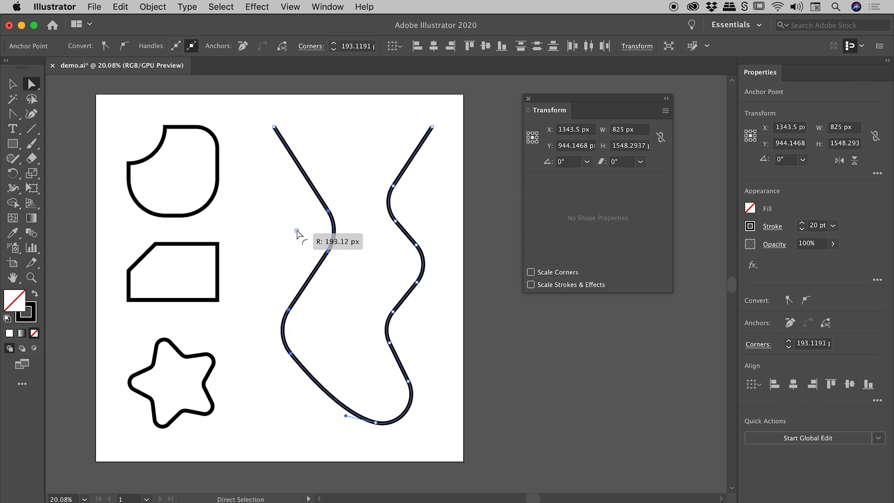
{"action": "left_click", "coordinate": [352, 108]}
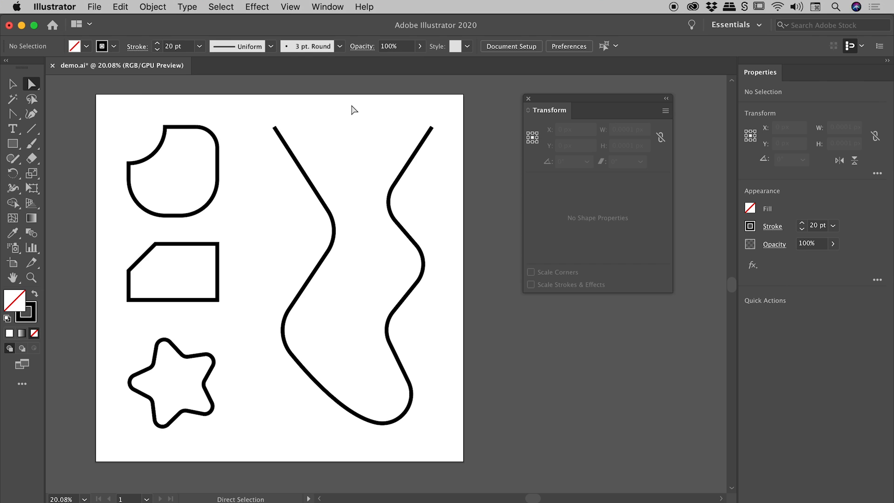